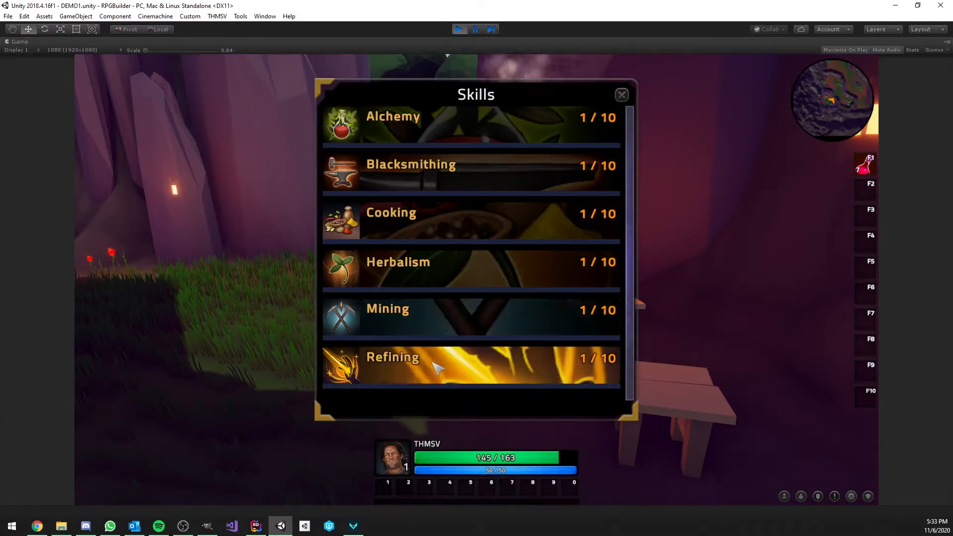
# View the Refining skill's empty talent tree, then dismiss the empty furnace crafting window
pyautogui.click(470, 364)
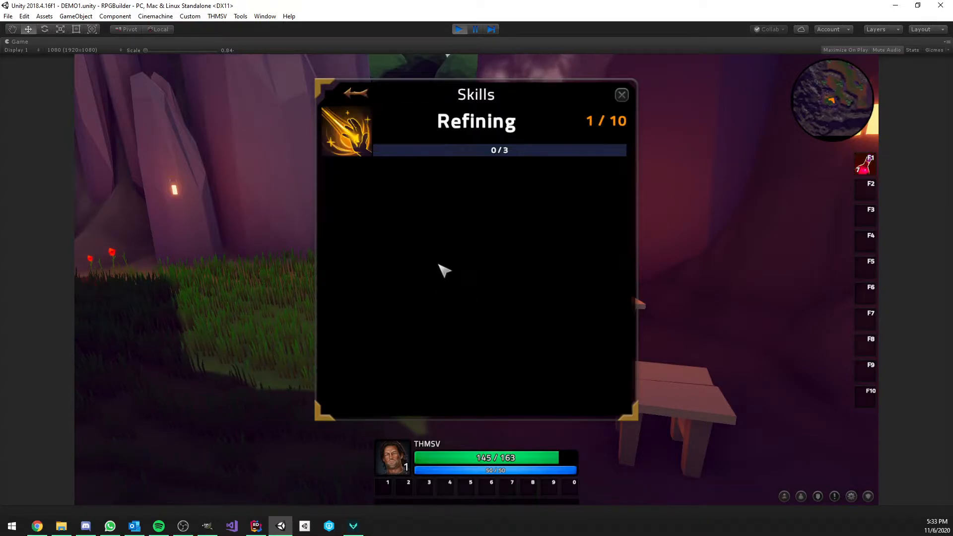
pyautogui.moveTo(434, 313)
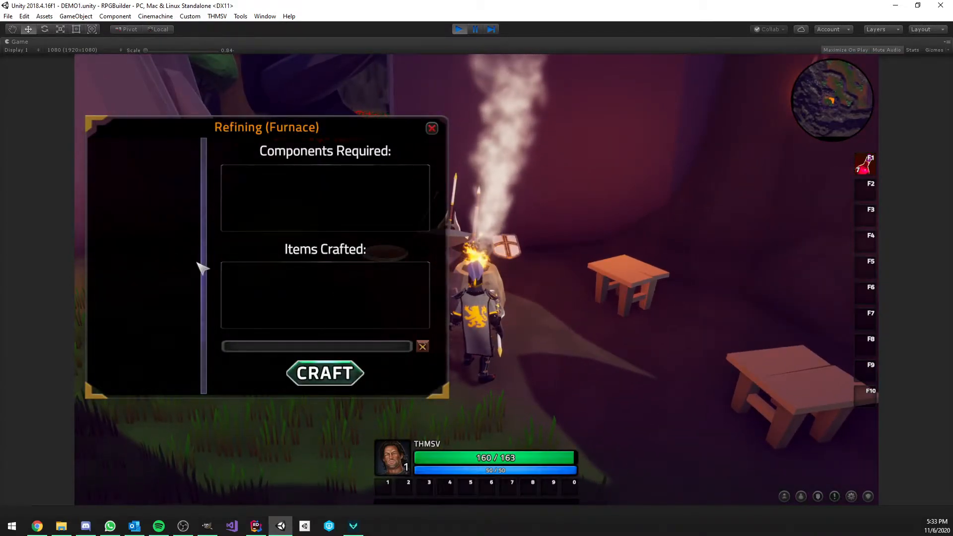
pyautogui.click(432, 128)
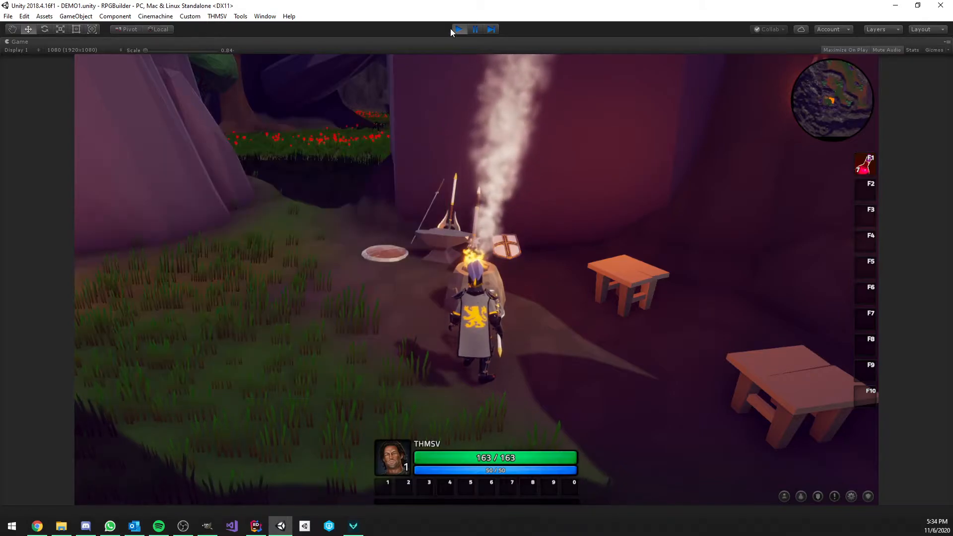
# Stop play mode, browse to RPG Builder's Crafting Recipes via Red Cloth and start a new blank recipe
pyautogui.click(459, 29)
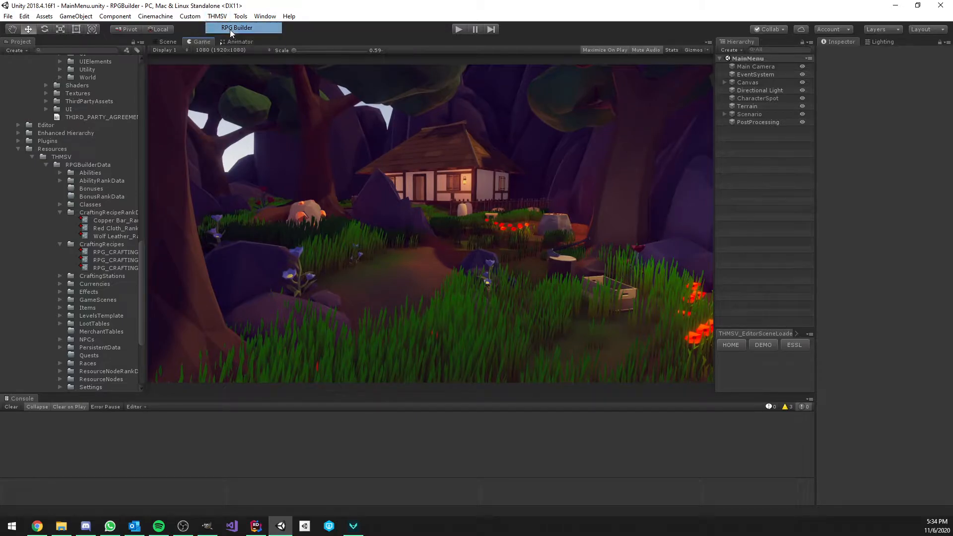
pyautogui.click(236, 28)
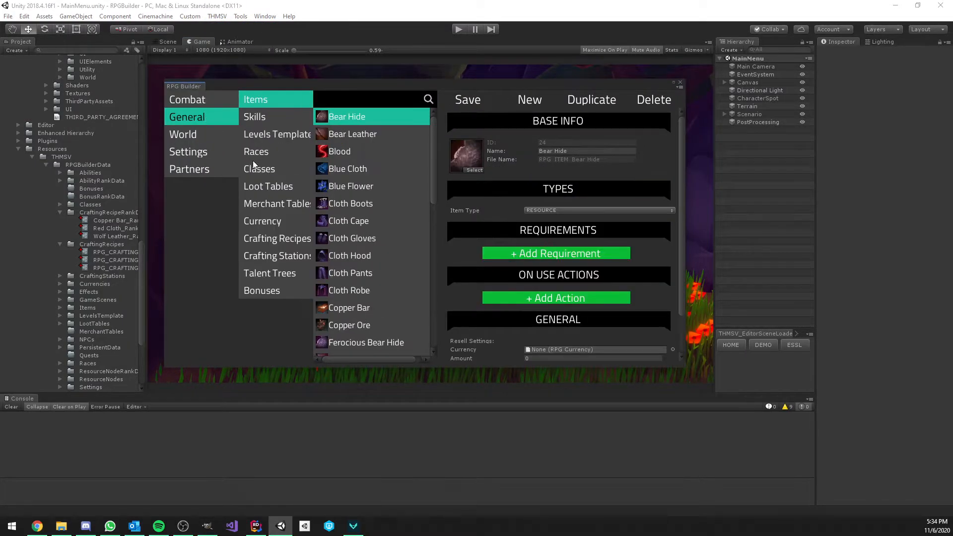
pyautogui.click(277, 238)
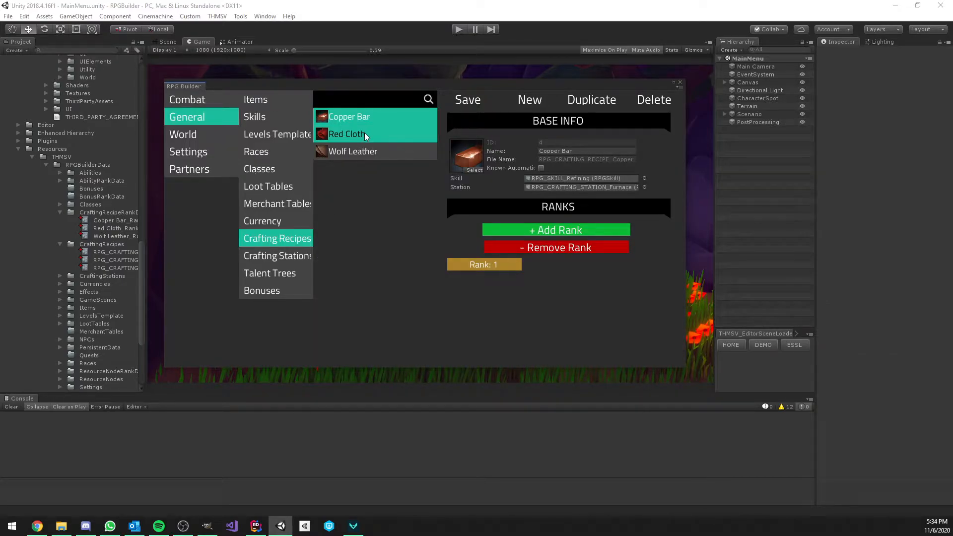
pyautogui.click(347, 134)
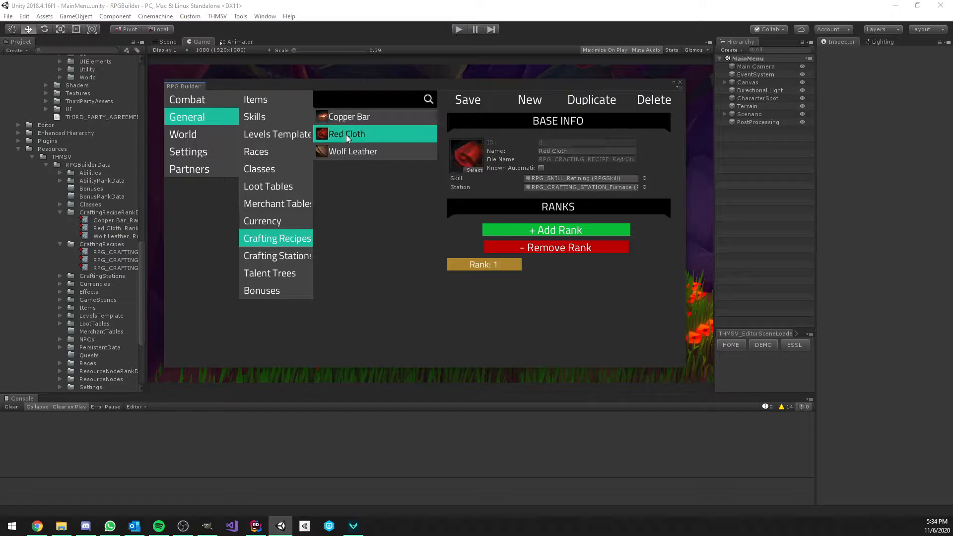
pyautogui.click(352, 150)
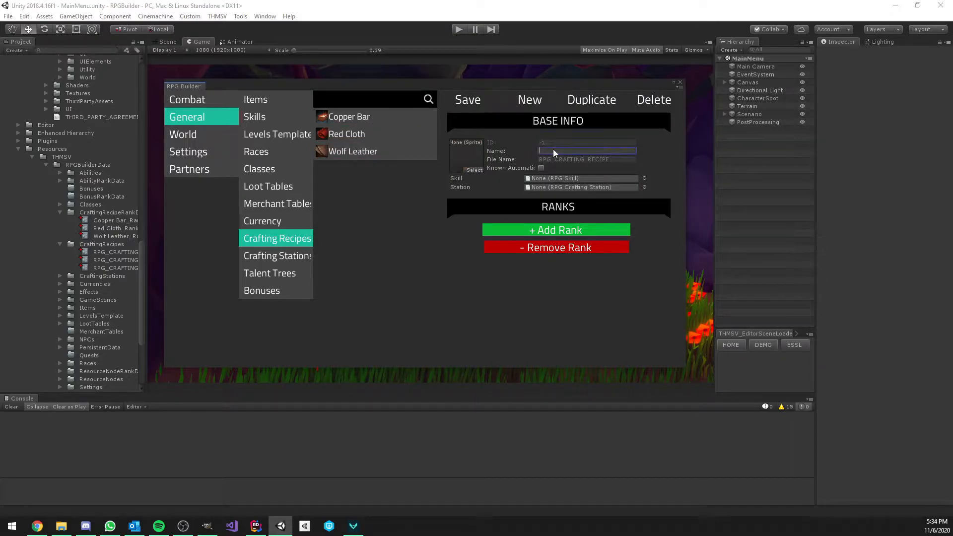
# Name the recipe Bear Leather with an icon, Furnace station, and a first rank giving 3 experience
pyautogui.write('Bear Leather')
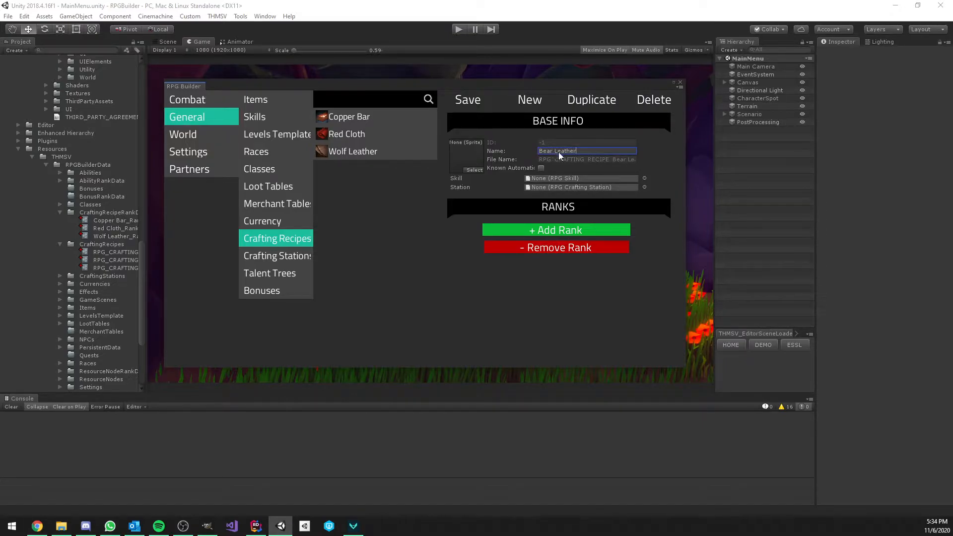
pyautogui.click(474, 169)
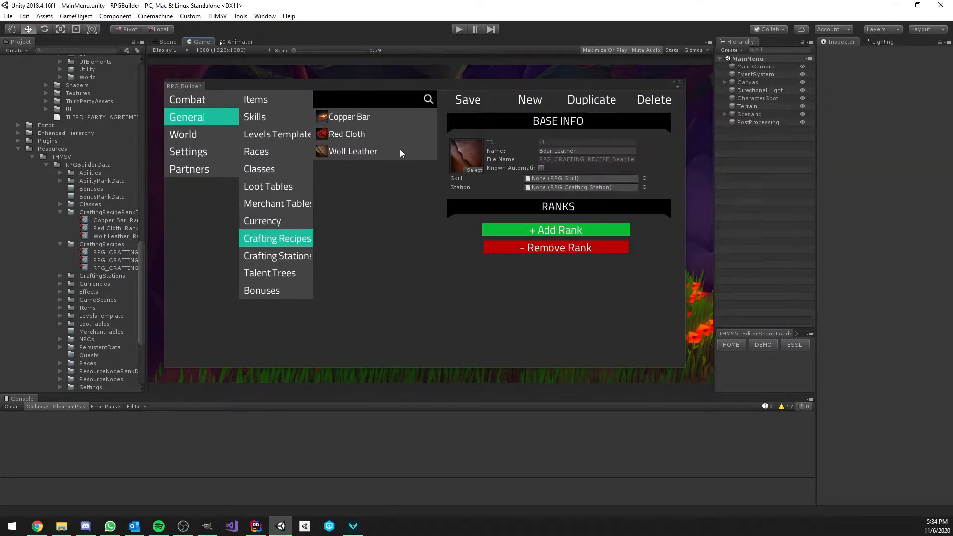
pyautogui.moveTo(642, 185)
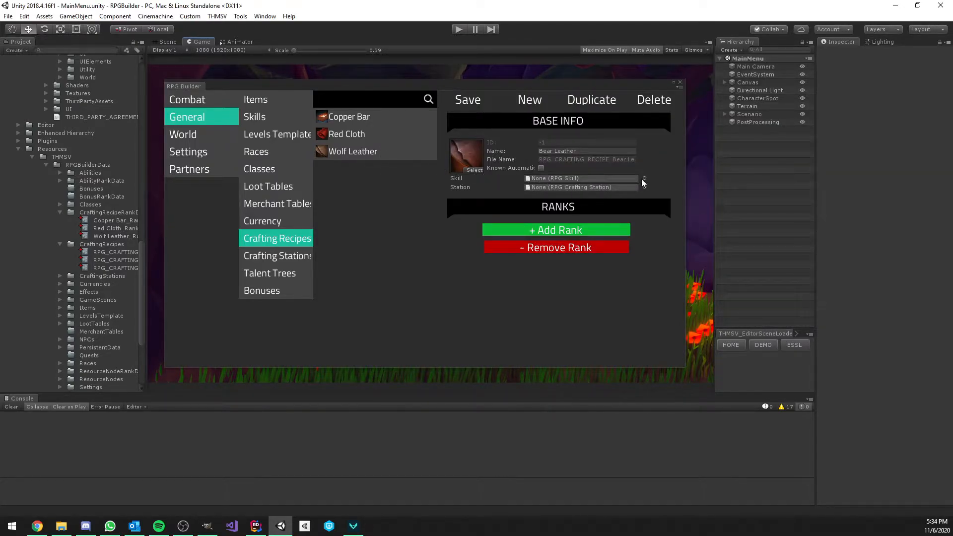
pyautogui.click(644, 188)
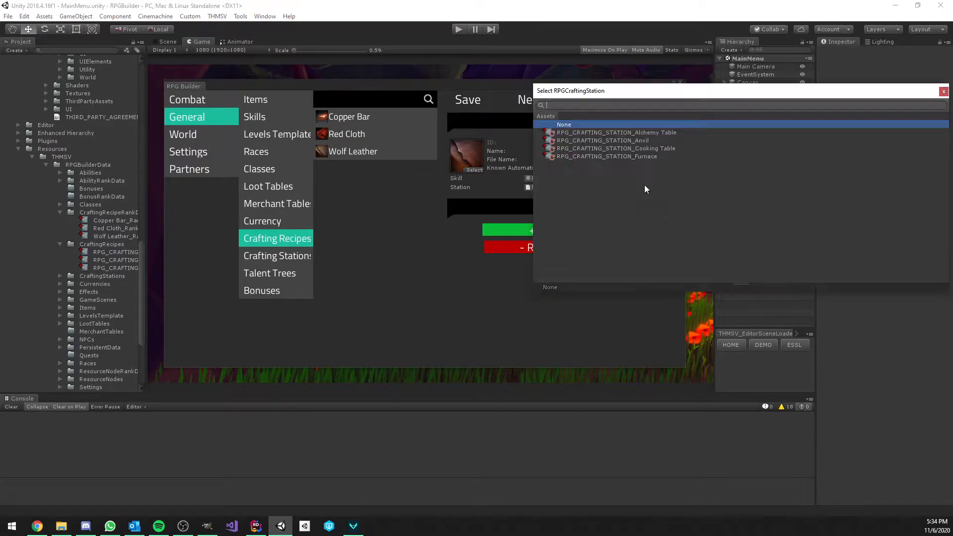
pyautogui.click(607, 156)
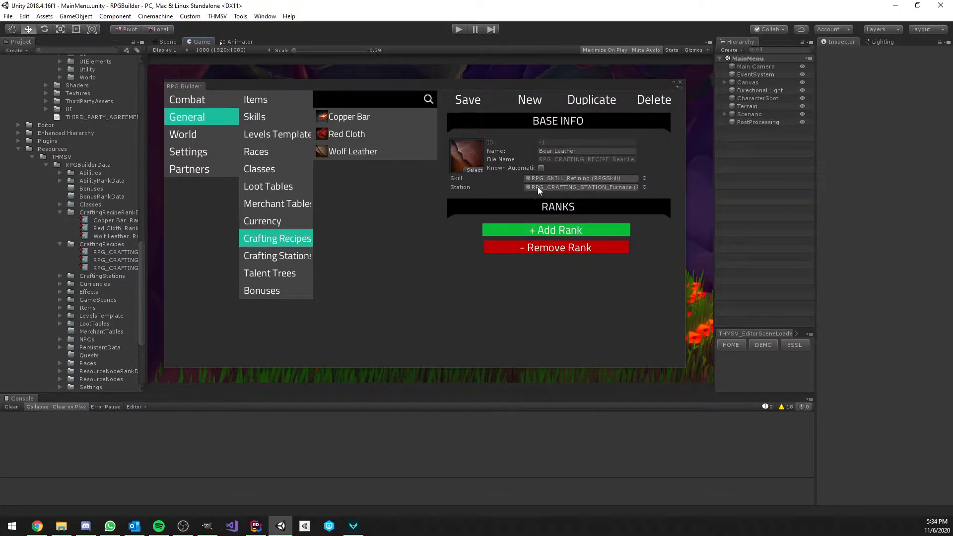
pyautogui.click(554, 229)
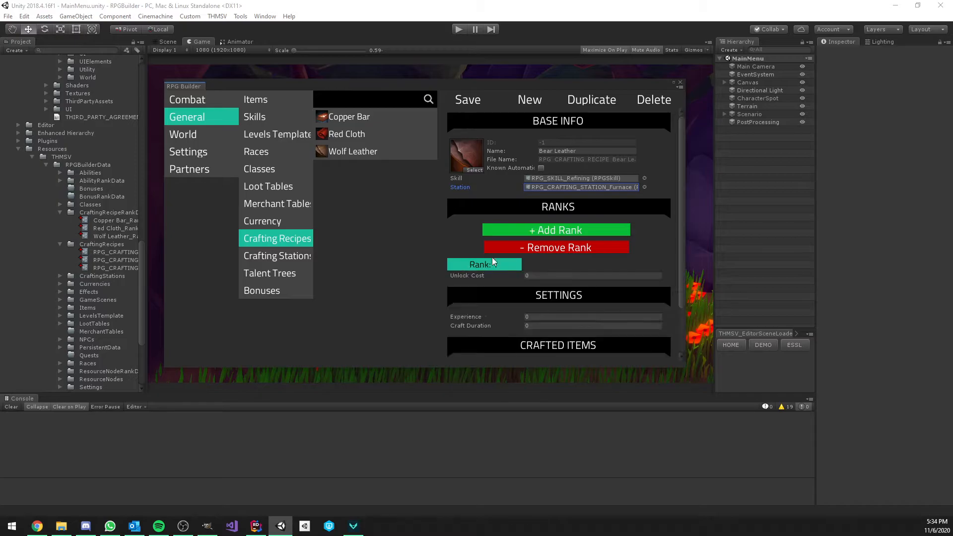
pyautogui.click(484, 264)
pyautogui.write('1')
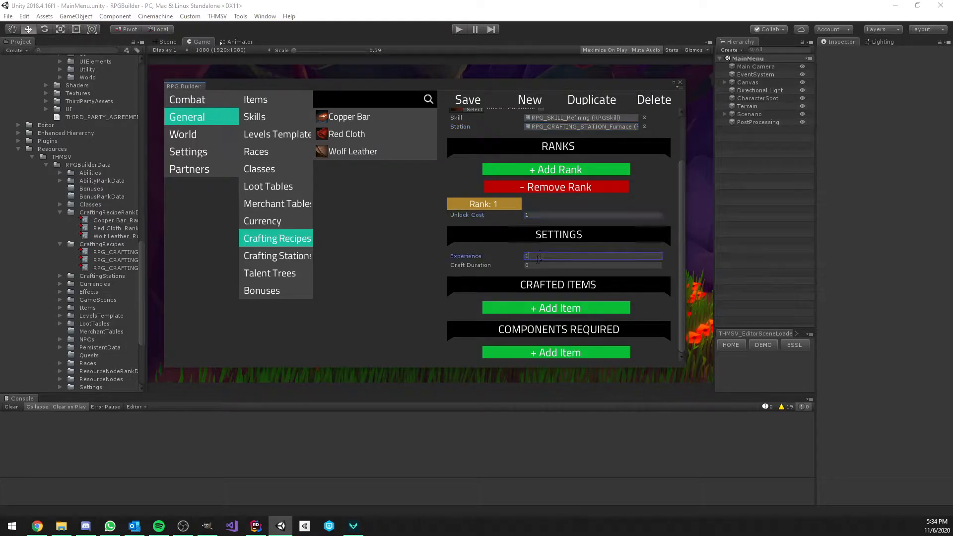
pyautogui.write('3')
pyautogui.click(593, 266)
pyautogui.write('1')
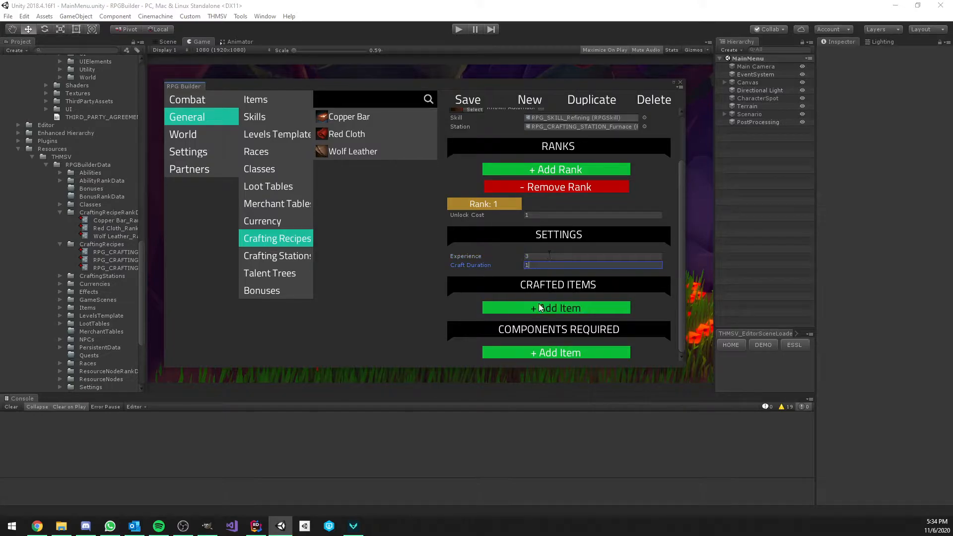
# Make Bear Leather the crafted item with Bear Hide as the required component
pyautogui.click(555, 308)
pyautogui.write('bear')
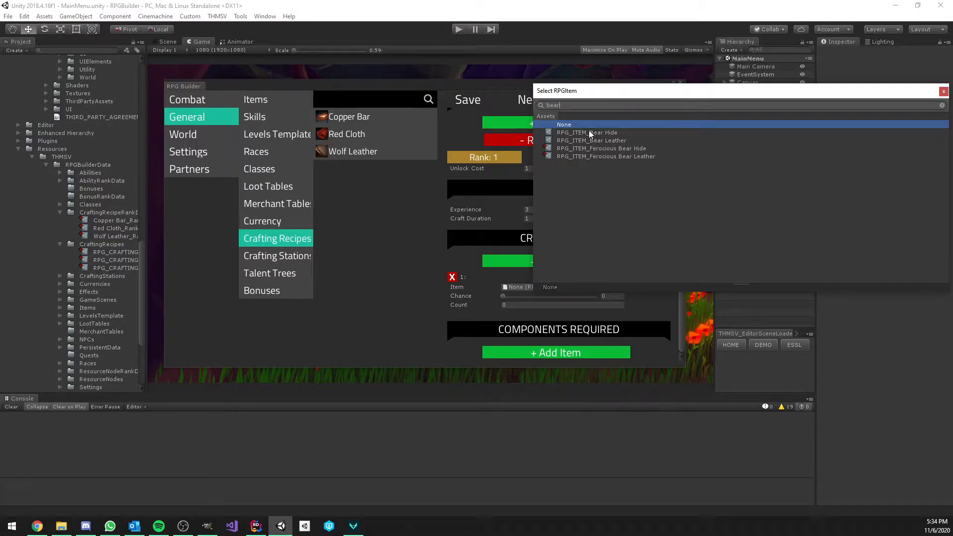
pyautogui.click(590, 140)
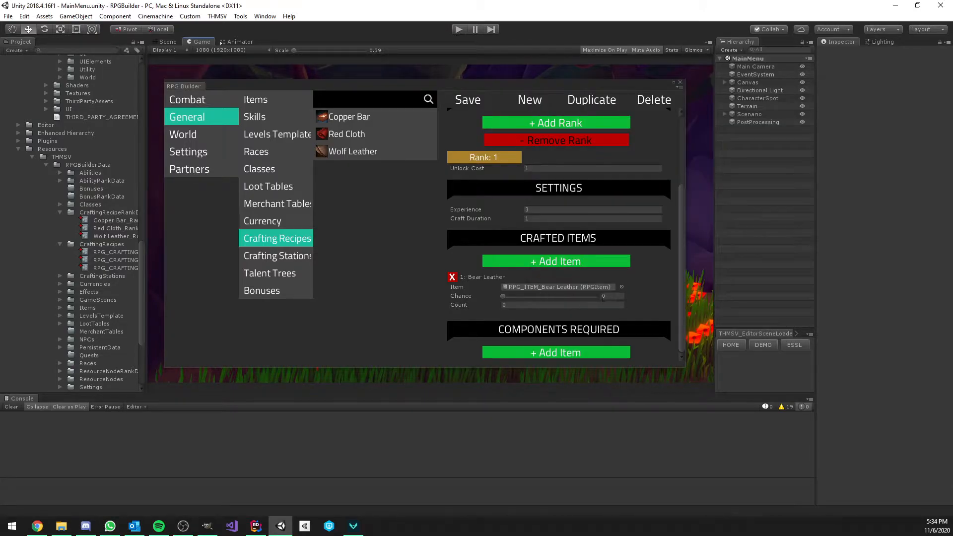
pyautogui.click(559, 305)
pyautogui.write('bear')
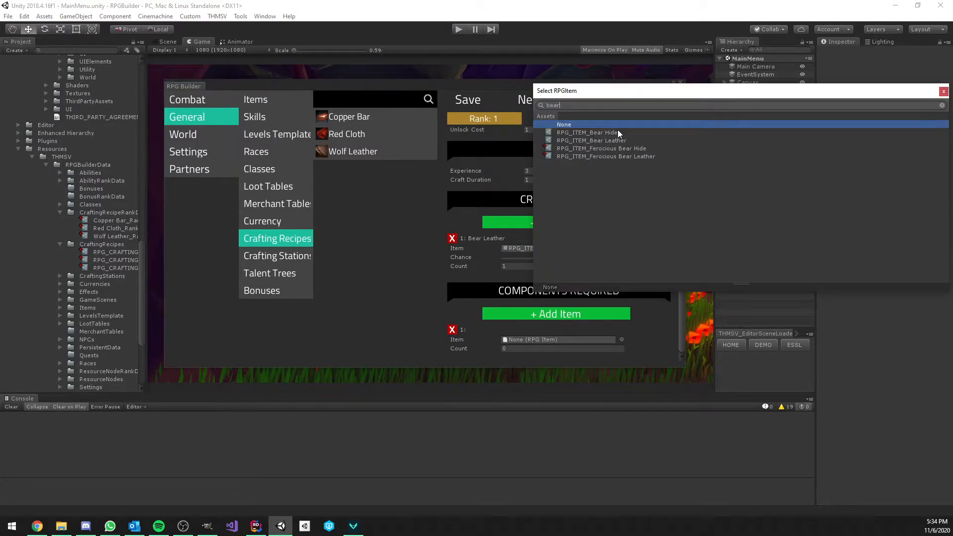
pyautogui.click(587, 132)
pyautogui.write('2')
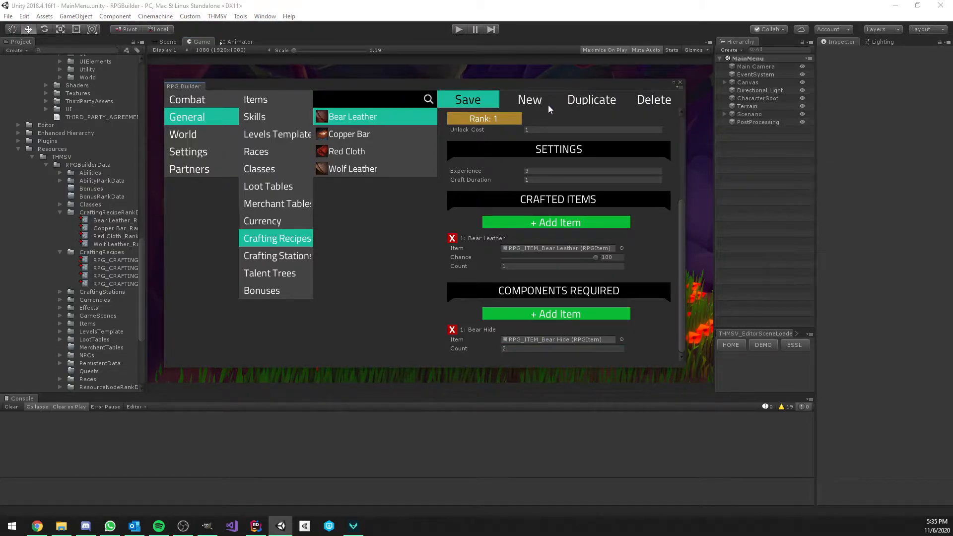
# Start a Blue Cloth recipe with a cloth icon and 3 experience per craft
pyautogui.click(529, 99)
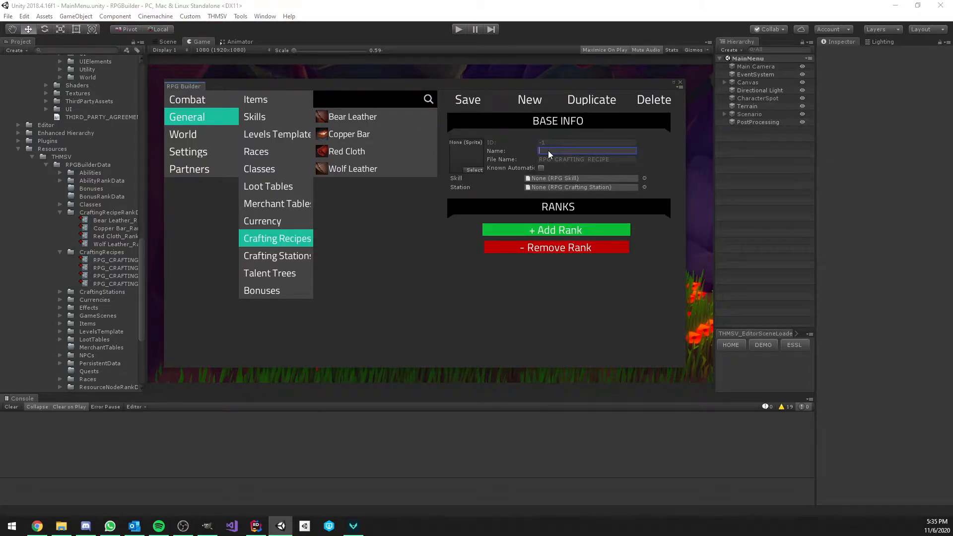
pyautogui.write('Blue')
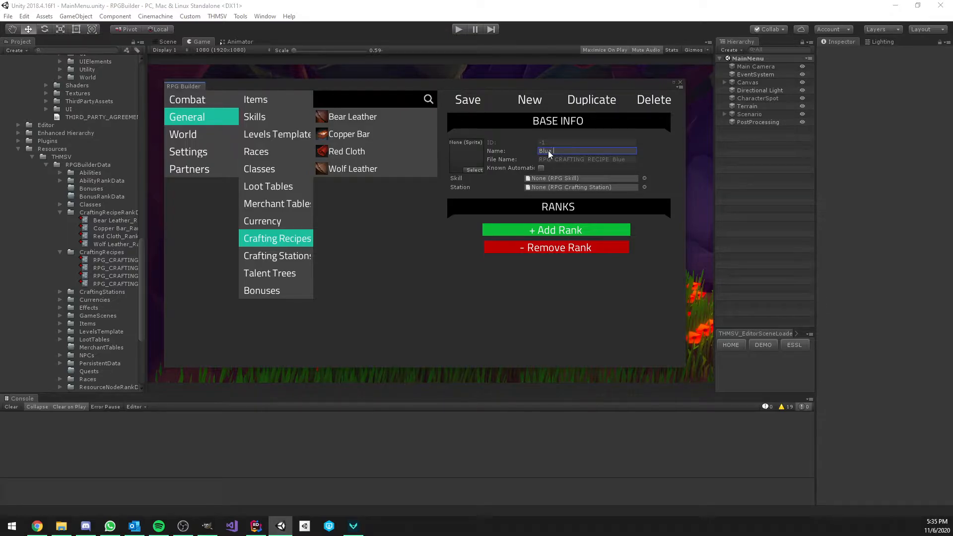
pyautogui.click(474, 170)
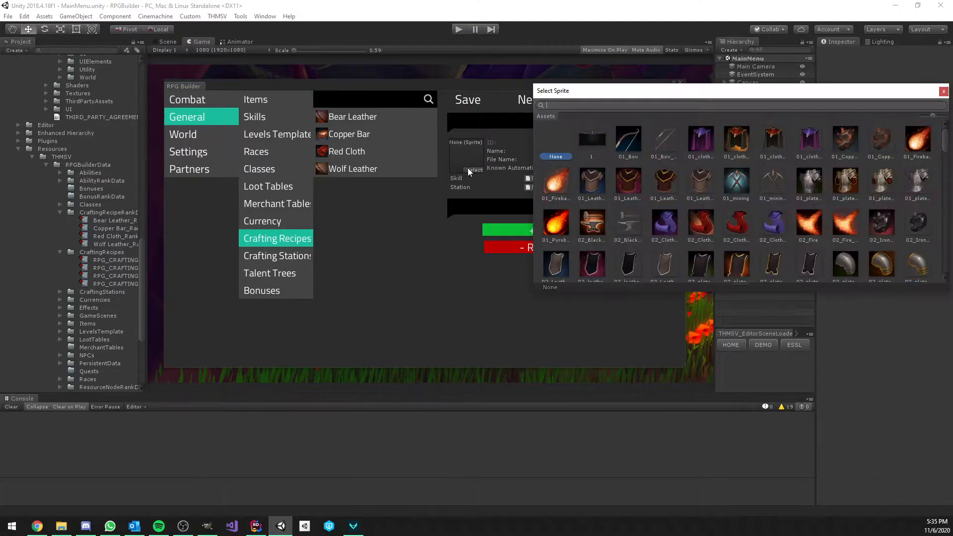
pyautogui.write('clo')
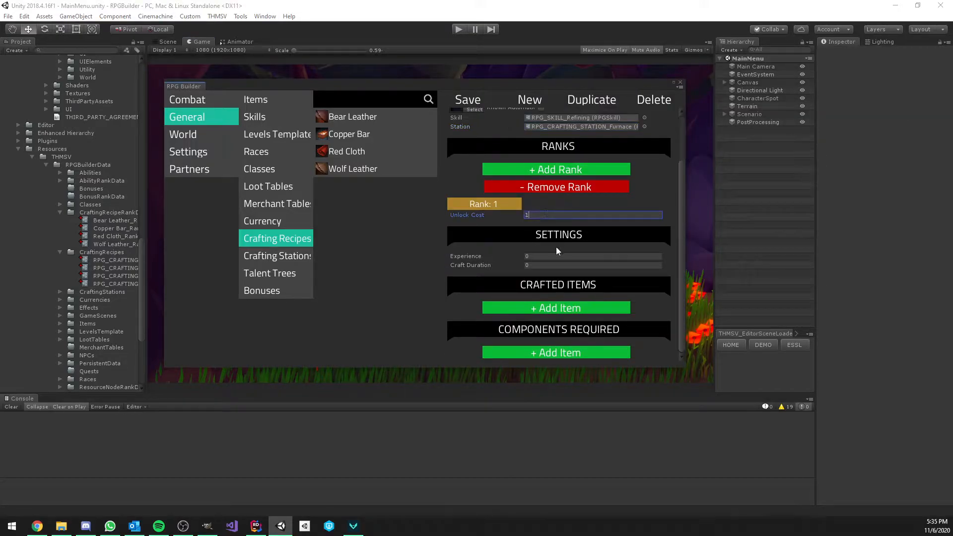
pyautogui.click(593, 256)
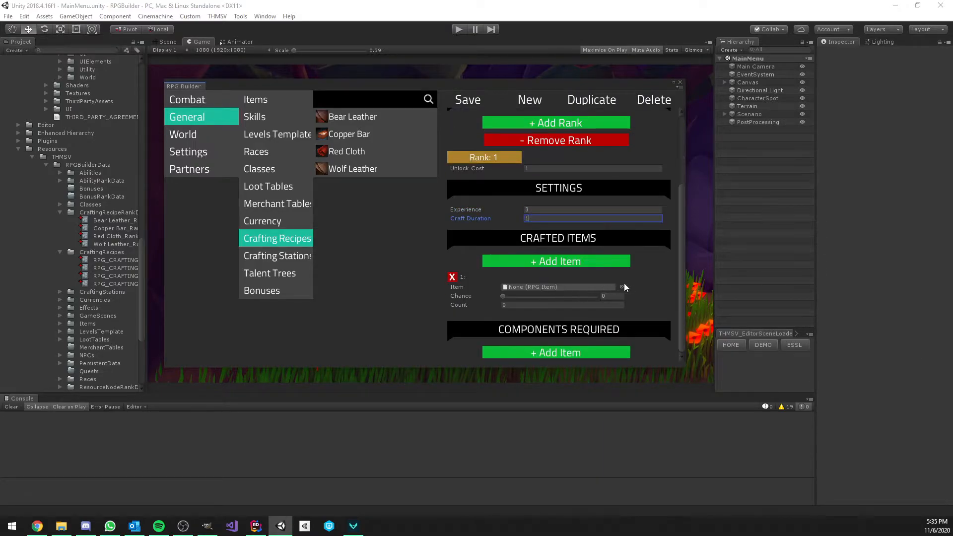
# Make Blue Cloth the crafted item requiring 2 Blue Flower, and save it
pyautogui.click(622, 287)
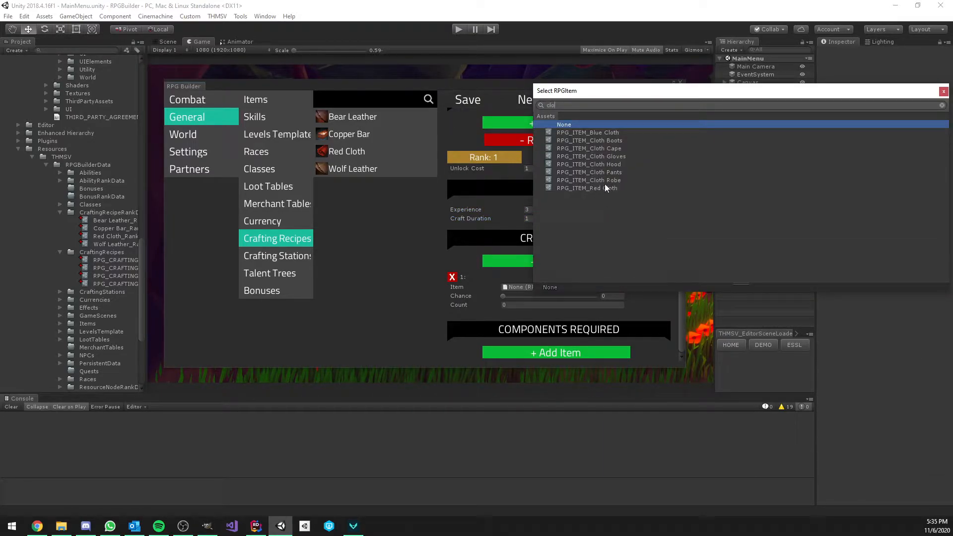
pyautogui.click(587, 132)
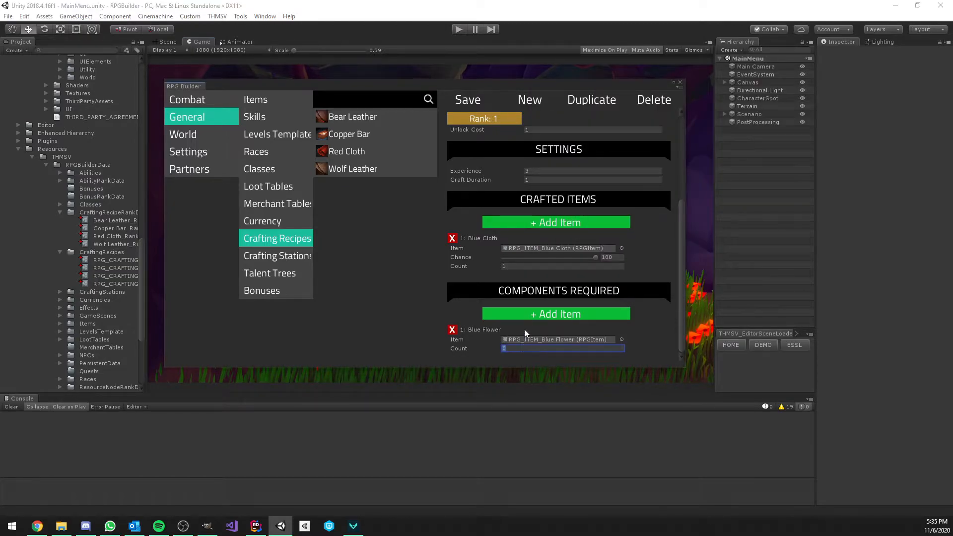
pyautogui.write('2')
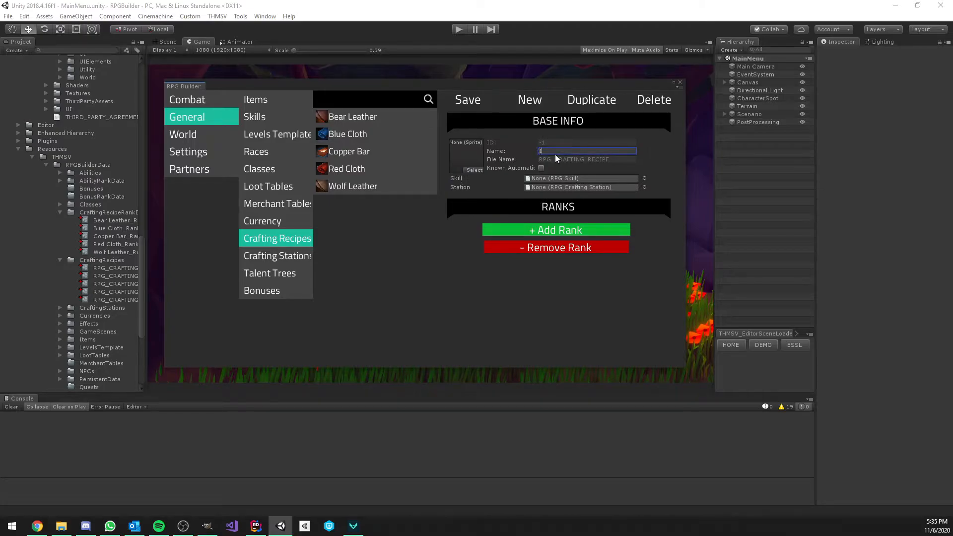
# Name the recipe Iron Bar under the Refining skill with a rank giving experience and duration 1
pyautogui.write('Iron Bar')
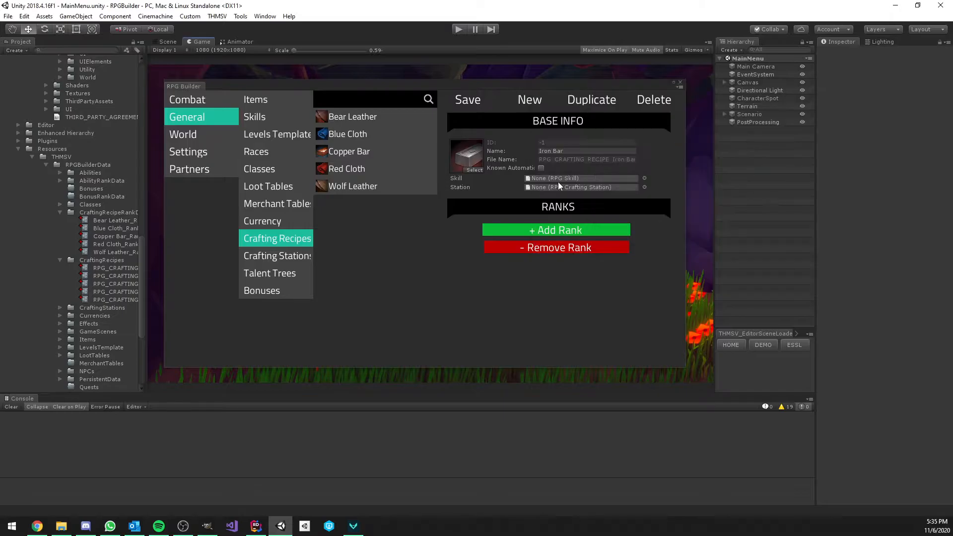
pyautogui.click(581, 178)
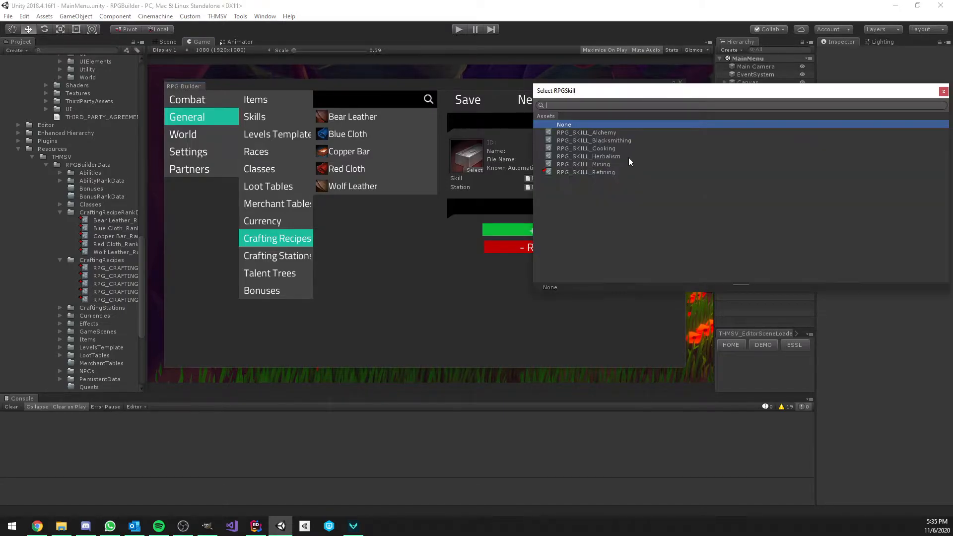
pyautogui.click(585, 171)
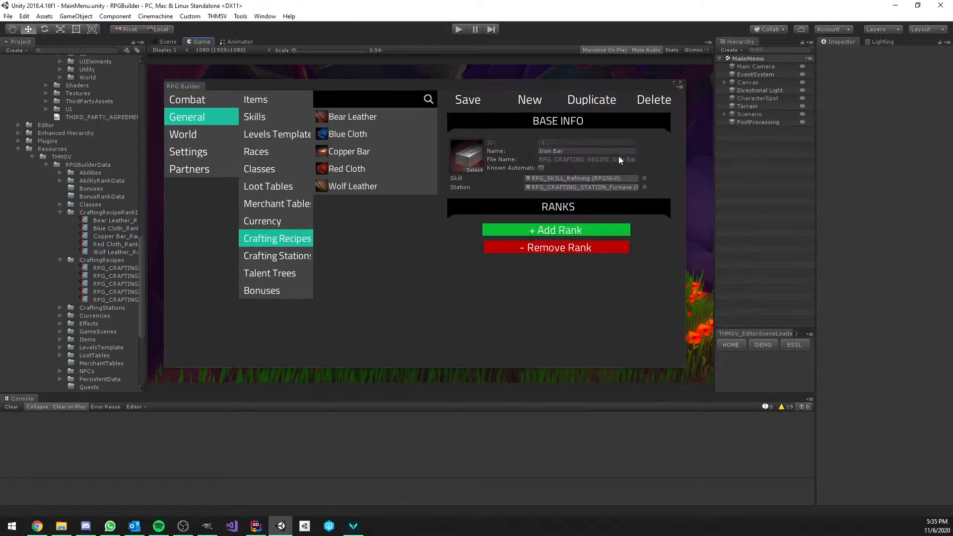
pyautogui.click(555, 230)
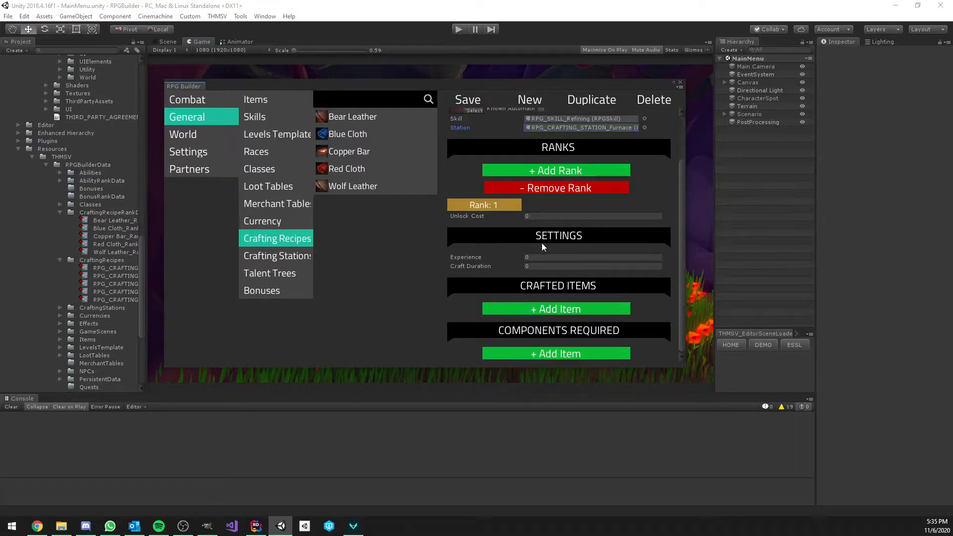
pyautogui.click(592, 256)
pyautogui.write('3')
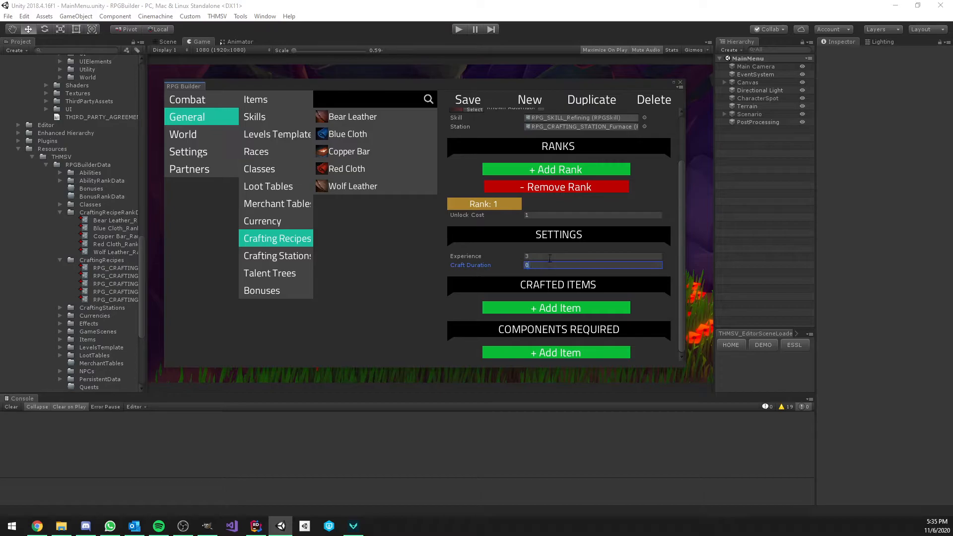
pyautogui.write('1')
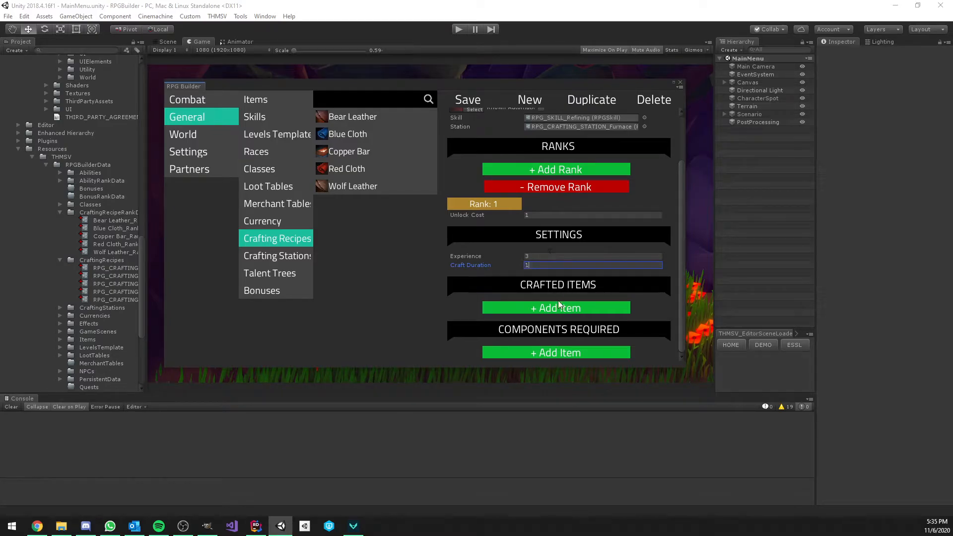
# Craft Iron Bar from Iron Ore, save the recipe and review the saved Iron Bar and Bear Leather entries
pyautogui.click(555, 308)
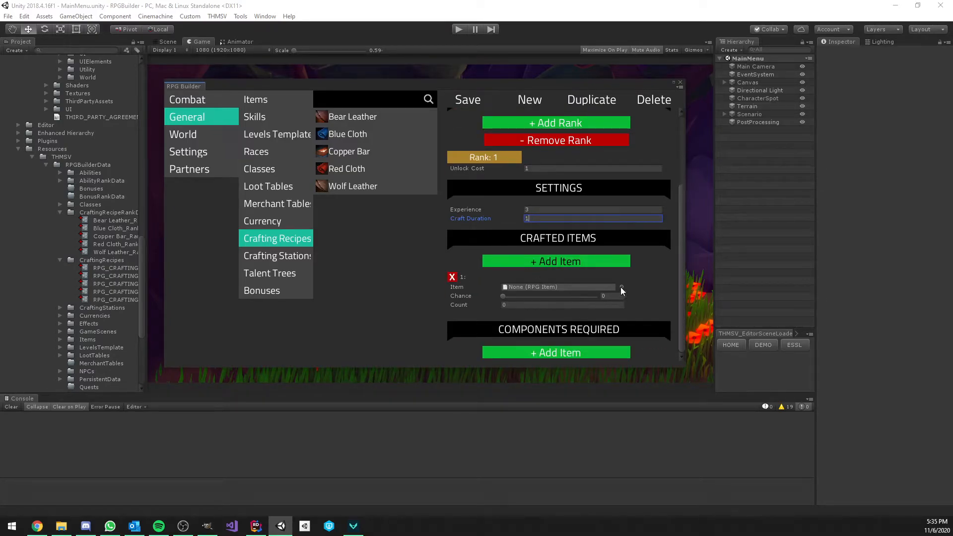
pyautogui.click(621, 287)
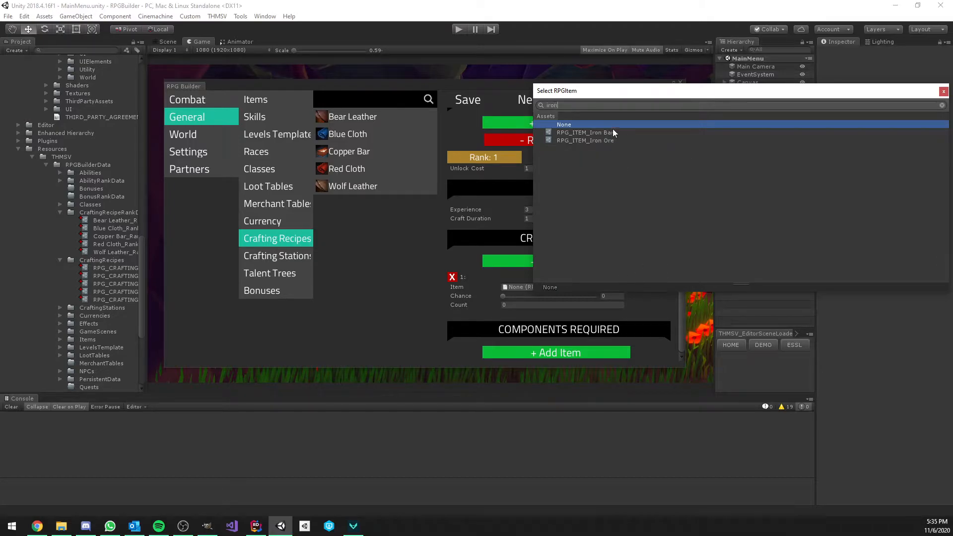
pyautogui.click(585, 132)
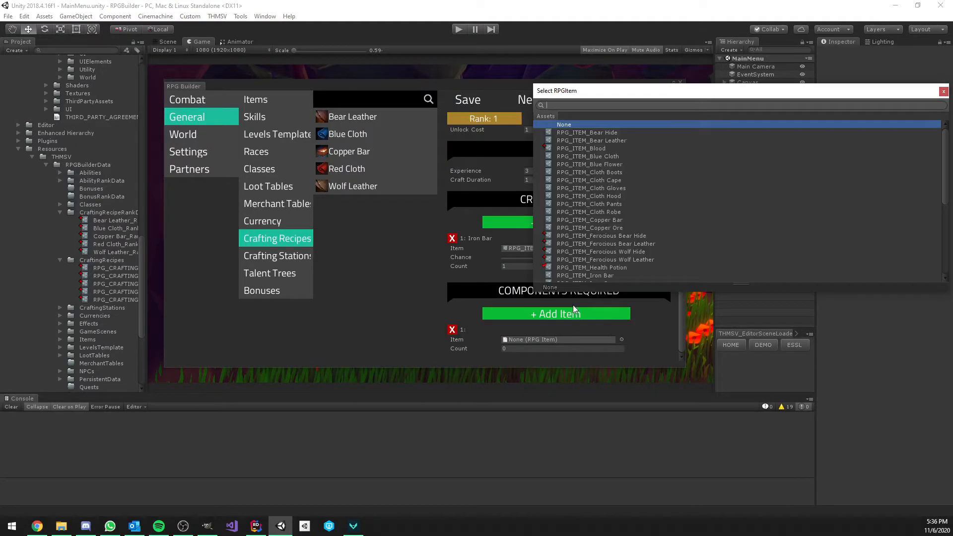
pyautogui.write('ir')
pyautogui.click(563, 347)
pyautogui.write('2')
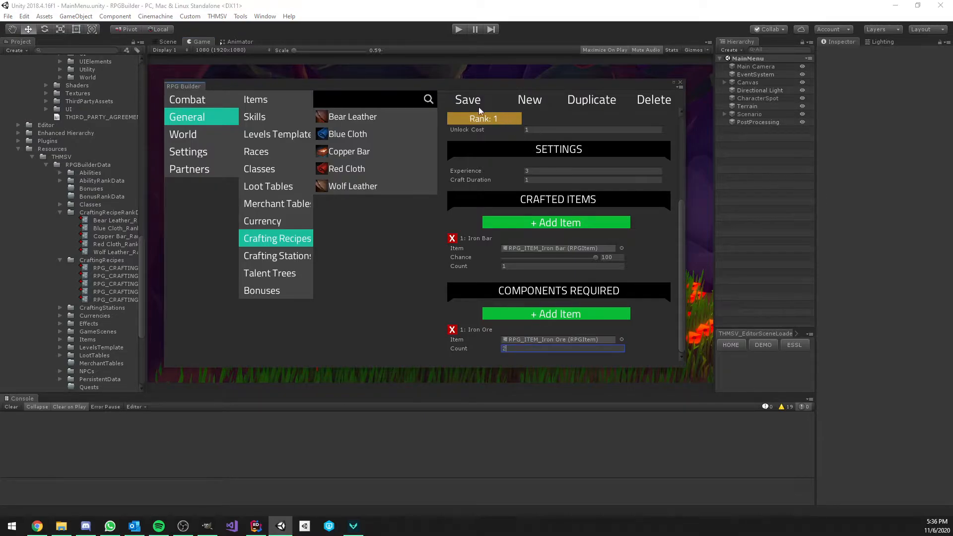
pyautogui.click(352, 116)
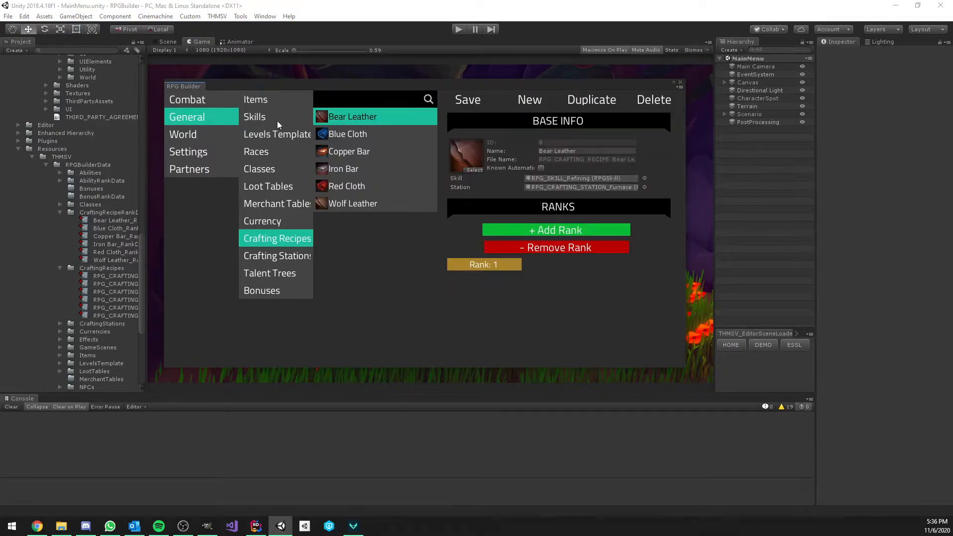
pyautogui.click(343, 168)
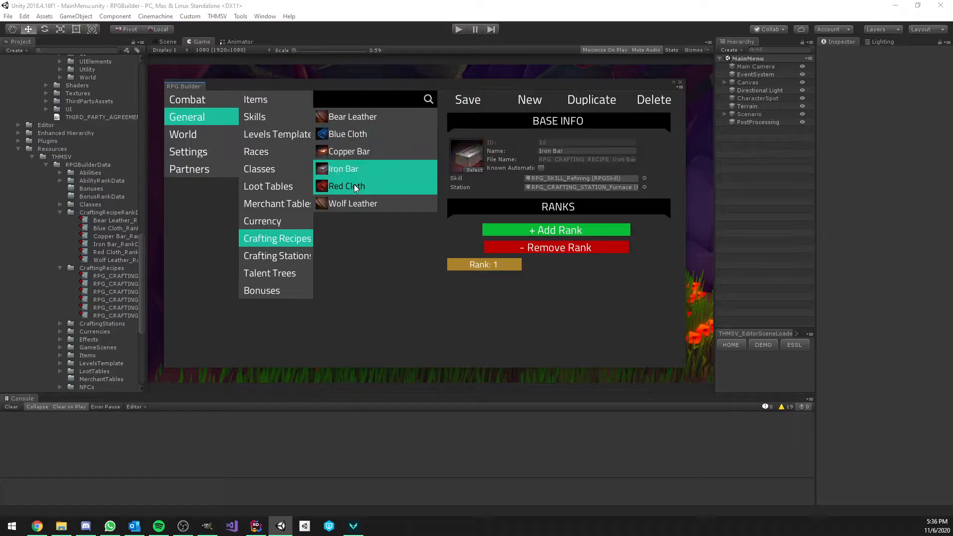
pyautogui.click(352, 116)
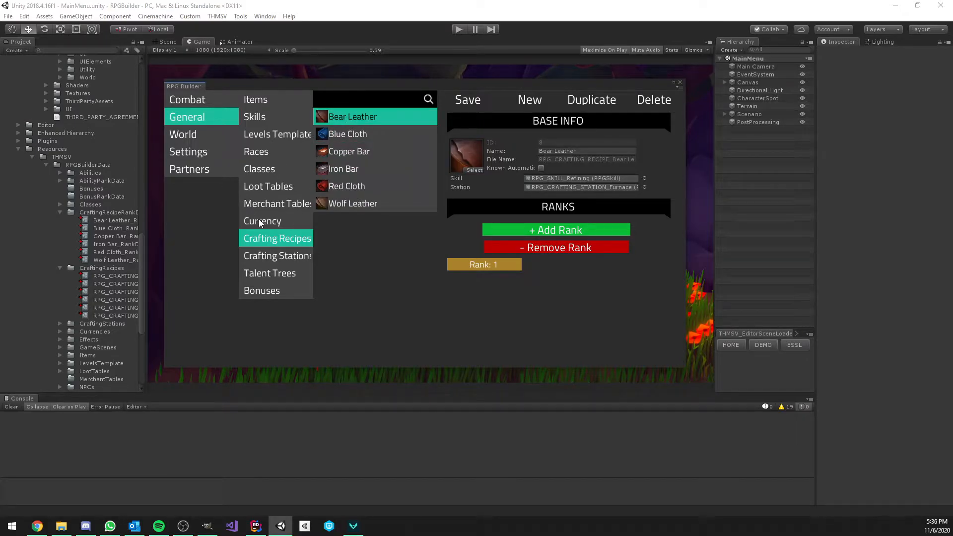
# Create and save a new Refining talent tree using RefiningPoints as its point type
pyautogui.click(269, 273)
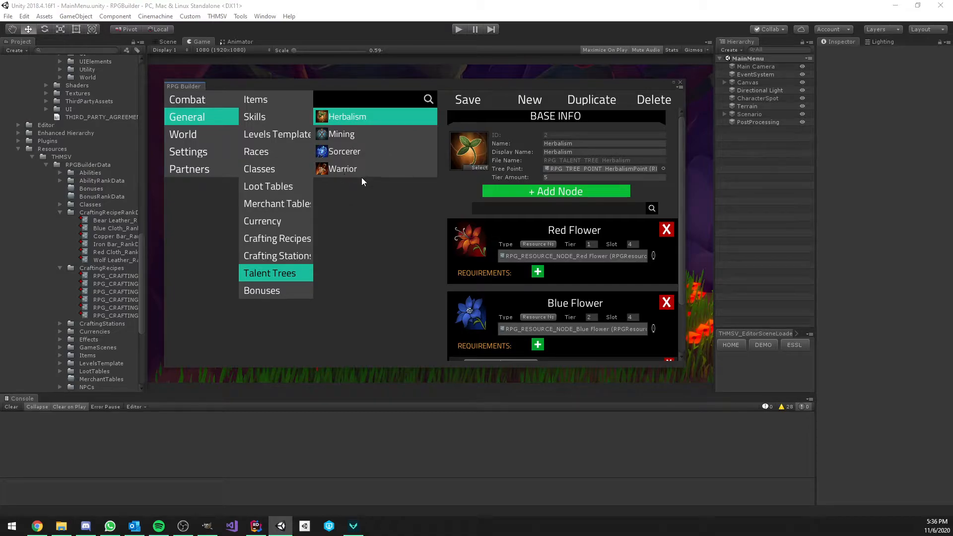
pyautogui.click(528, 99)
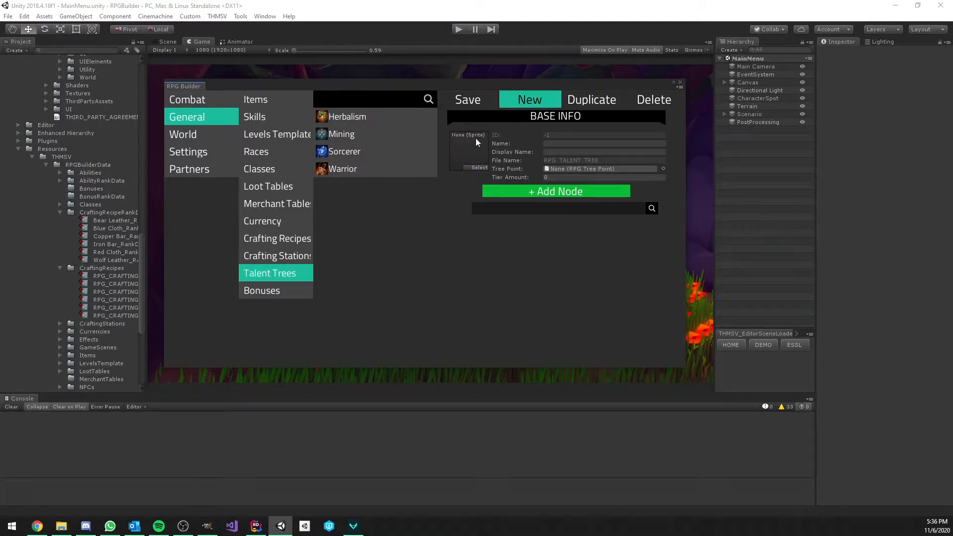
pyautogui.moveTo(453, 142)
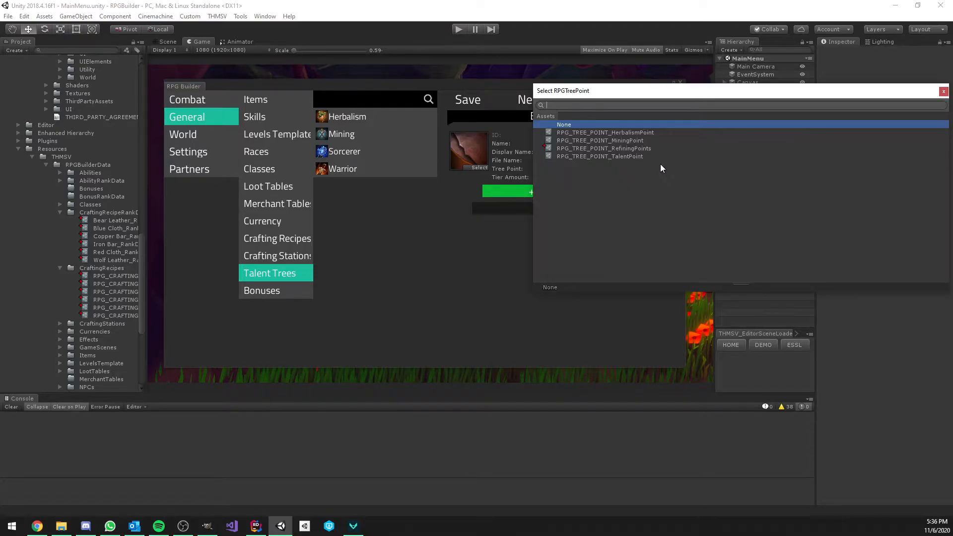
pyautogui.click(603, 148)
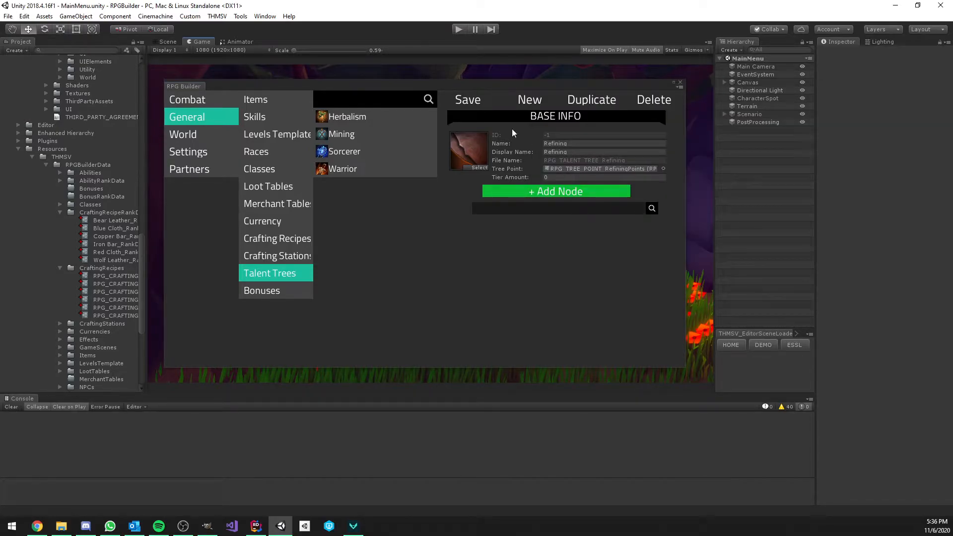
pyautogui.click(344, 151)
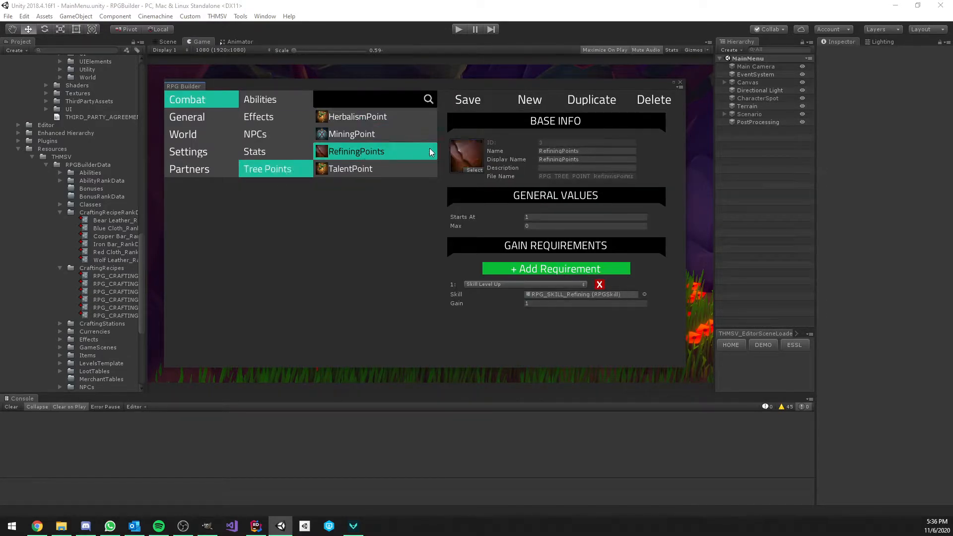
pyautogui.moveTo(560, 236)
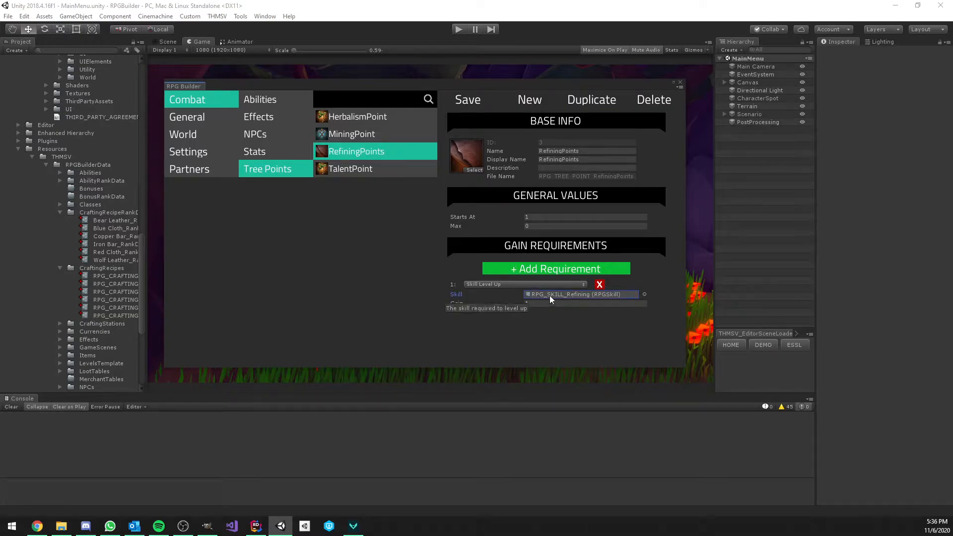
# Review RefiningPoints starting at 1 and earned on Refining skill level-up, then return to General data
pyautogui.click(584, 303)
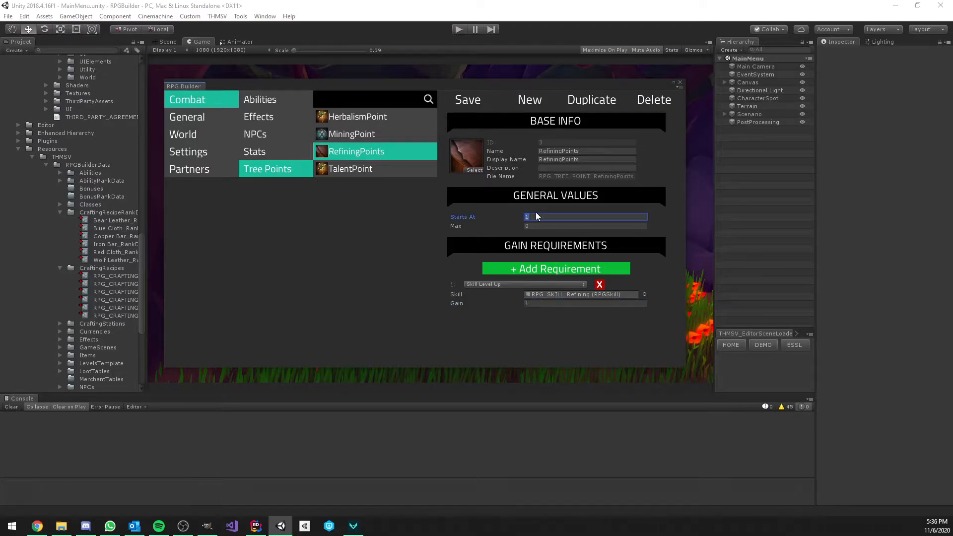
pyautogui.click(586, 217)
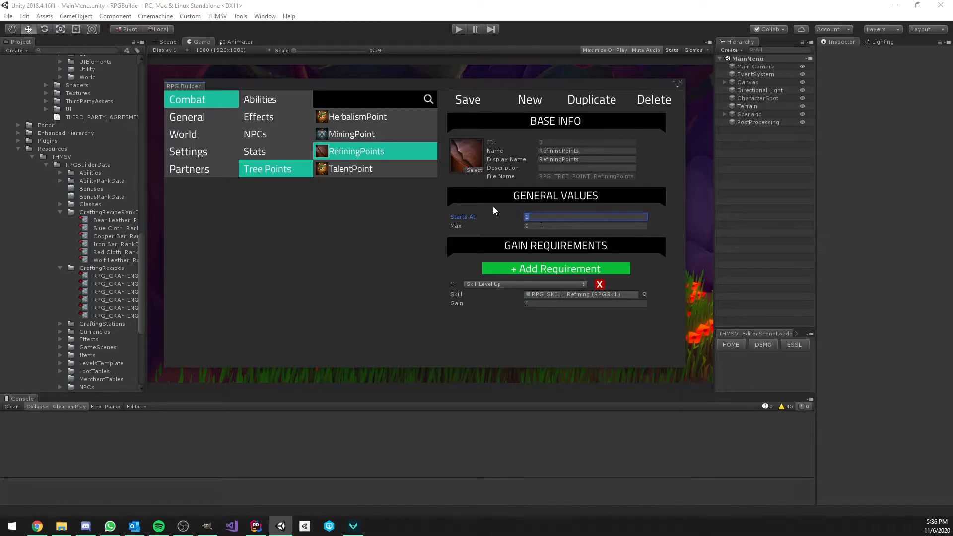
pyautogui.click(186, 117)
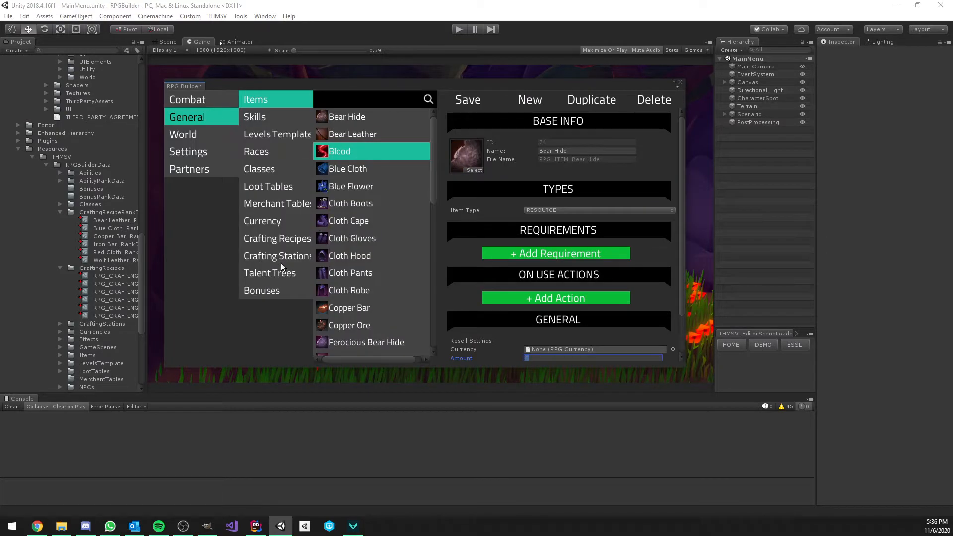
# Add a first node to the Refining tree unlocking the Wolf Leather recipe
pyautogui.click(269, 273)
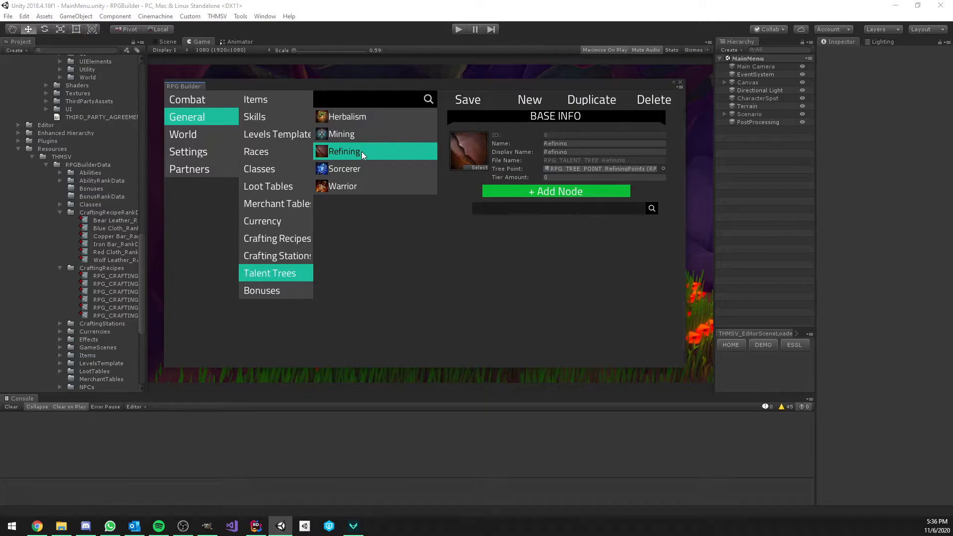
pyautogui.click(554, 191)
pyautogui.write('5')
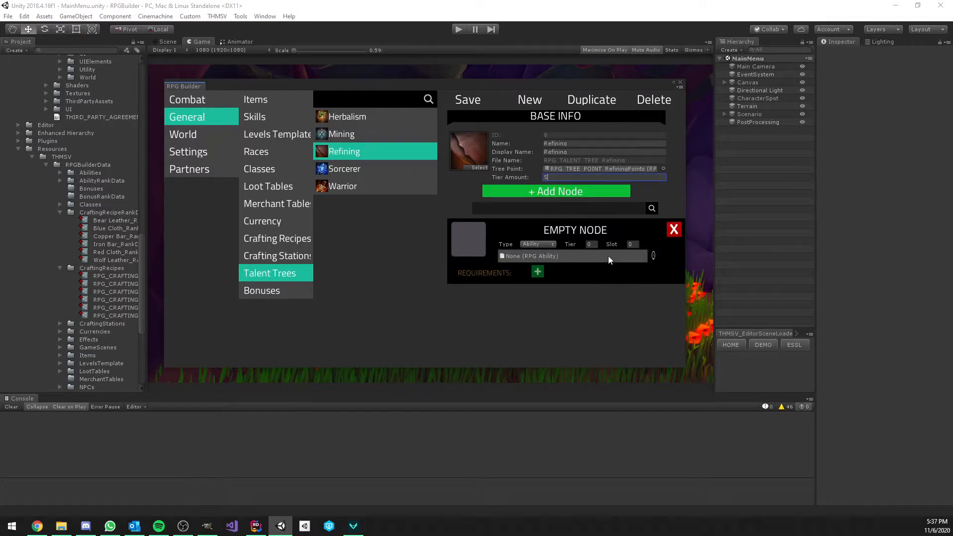
pyautogui.click(537, 244)
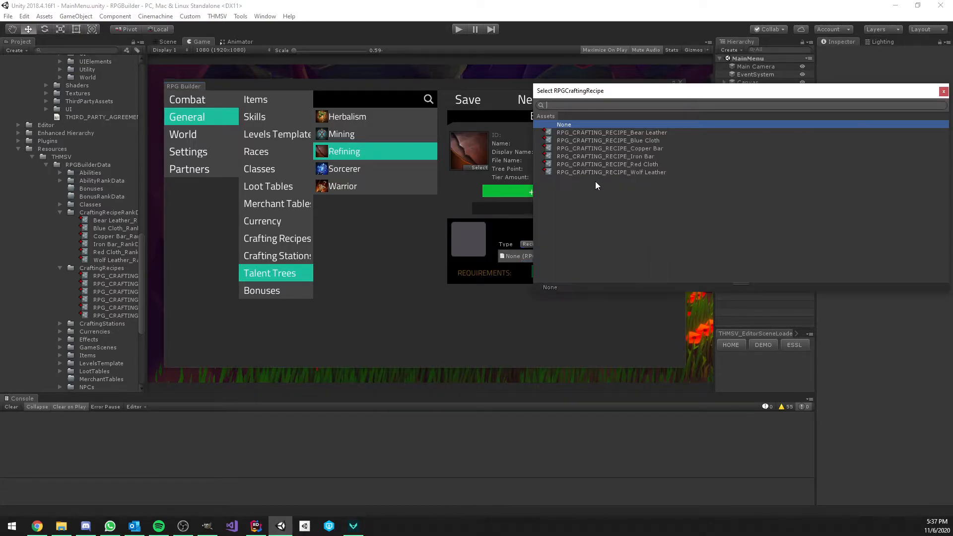
pyautogui.click(612, 171)
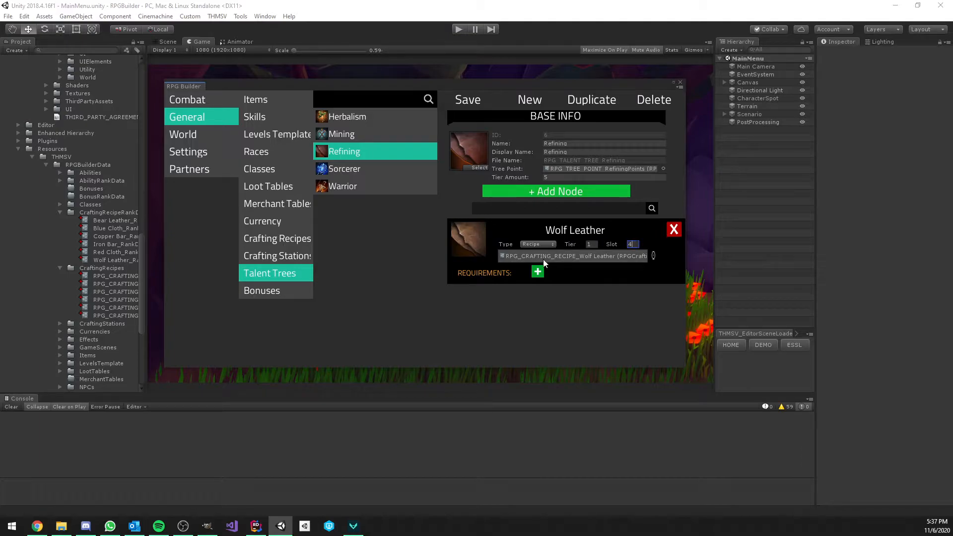
# Add a Bear Leather recipe node requiring a point spent and the Wolf Leather recipe known
pyautogui.click(554, 190)
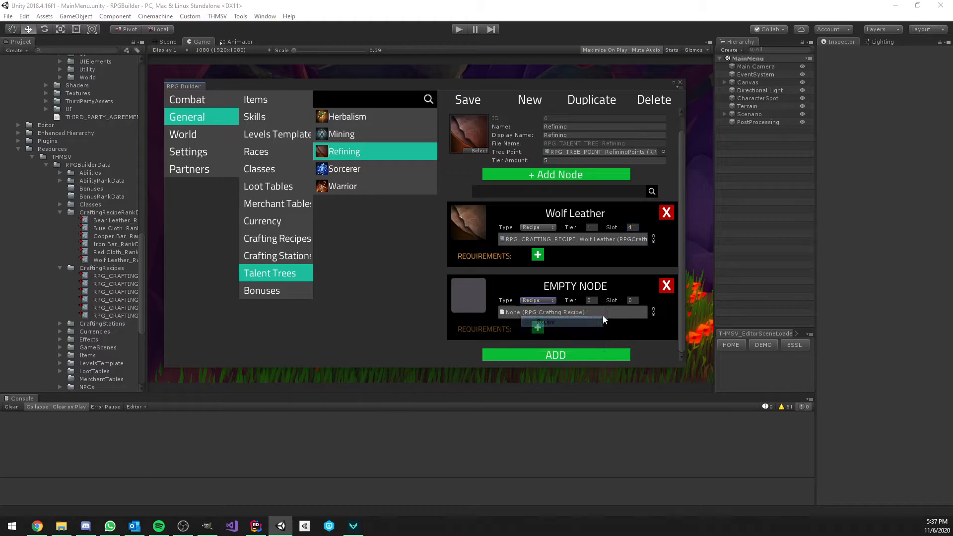
pyautogui.click(653, 312)
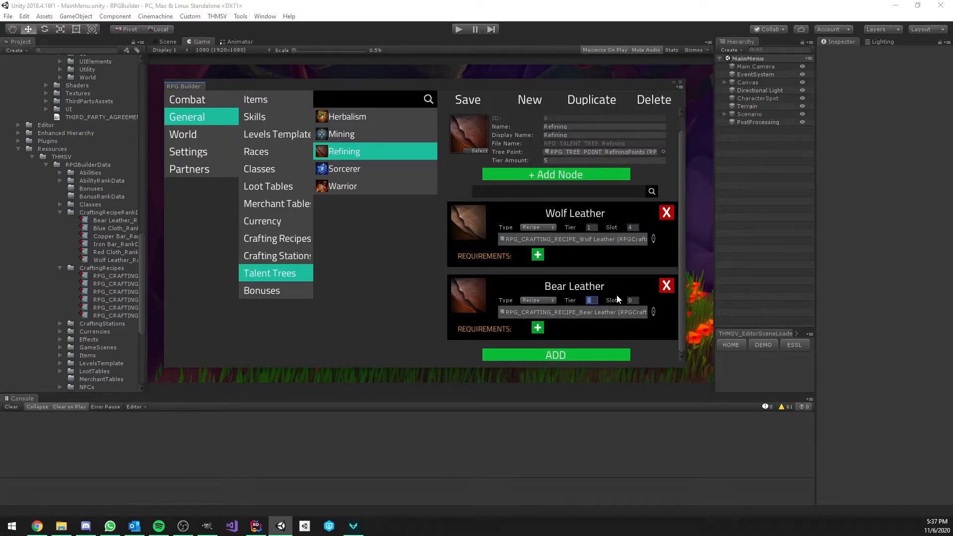
pyautogui.click(537, 328)
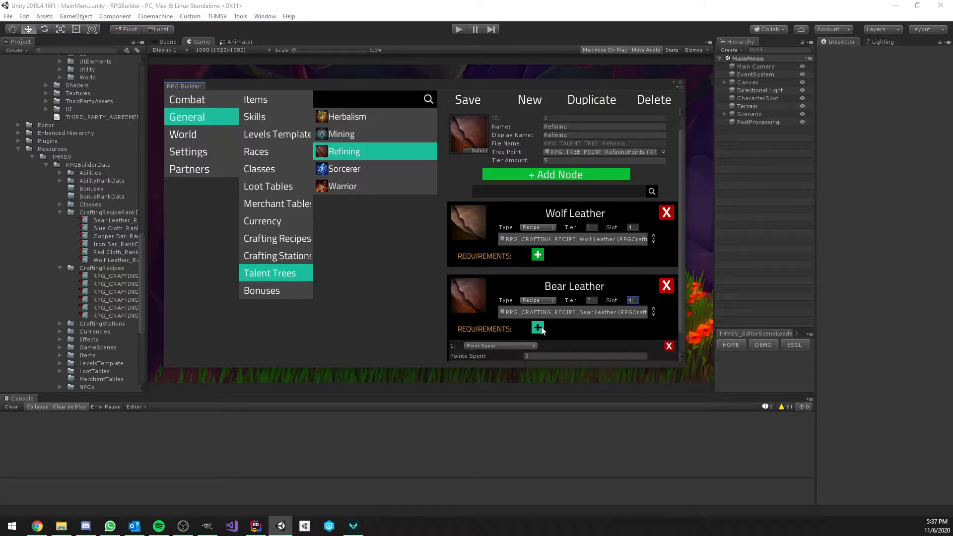
pyautogui.click(537, 329)
pyautogui.write('1')
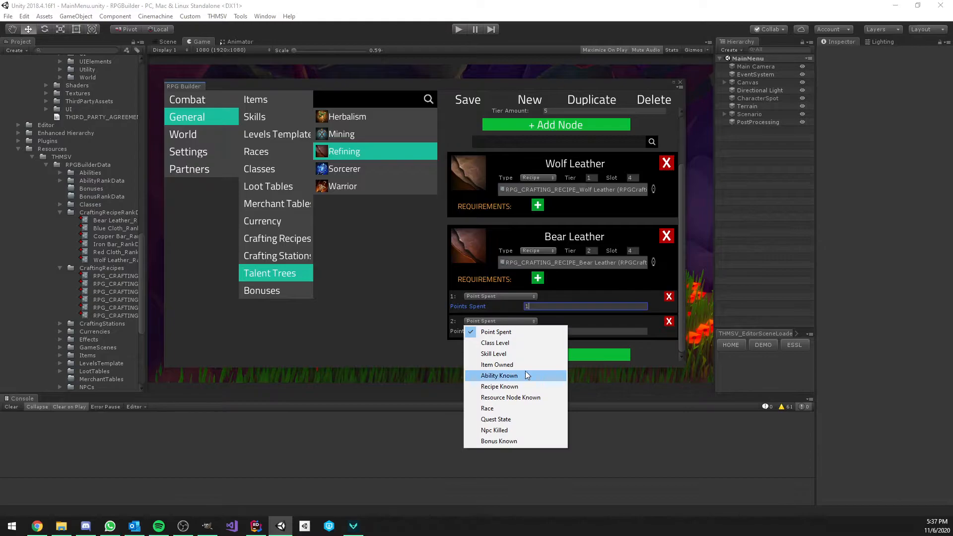
pyautogui.click(499, 386)
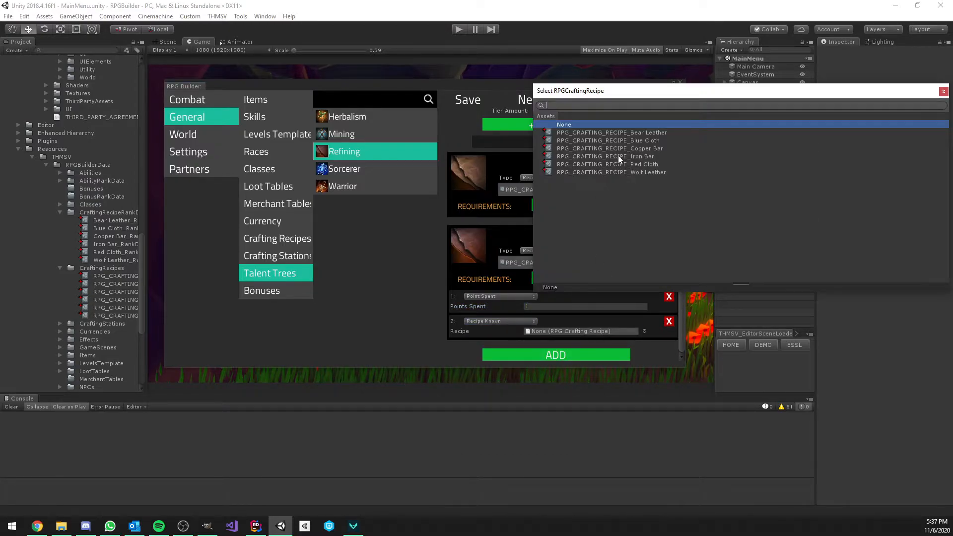
pyautogui.click(610, 172)
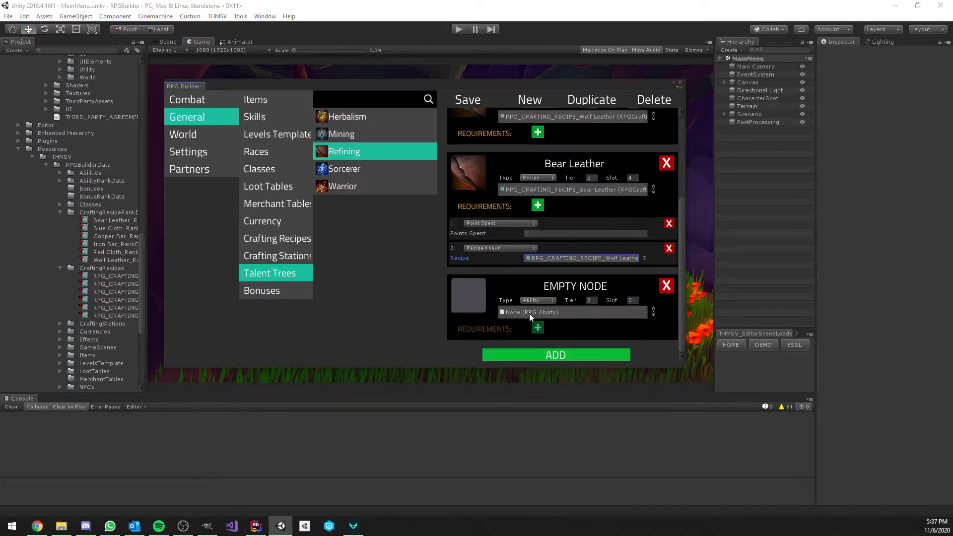
# Add Red Cloth and Blue Cloth recipe nodes, Blue Cloth requiring the Red Cloth recipe
pyautogui.click(537, 299)
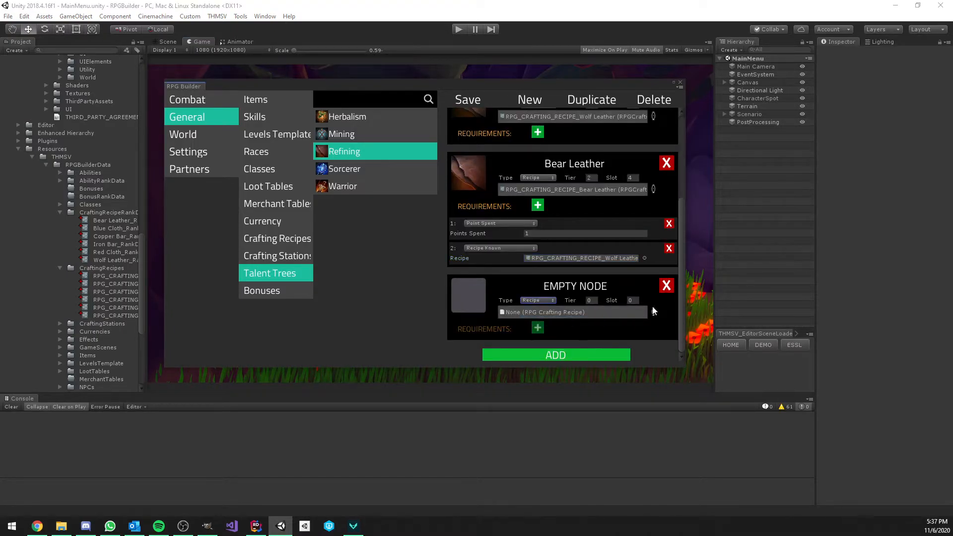
pyautogui.click(653, 312)
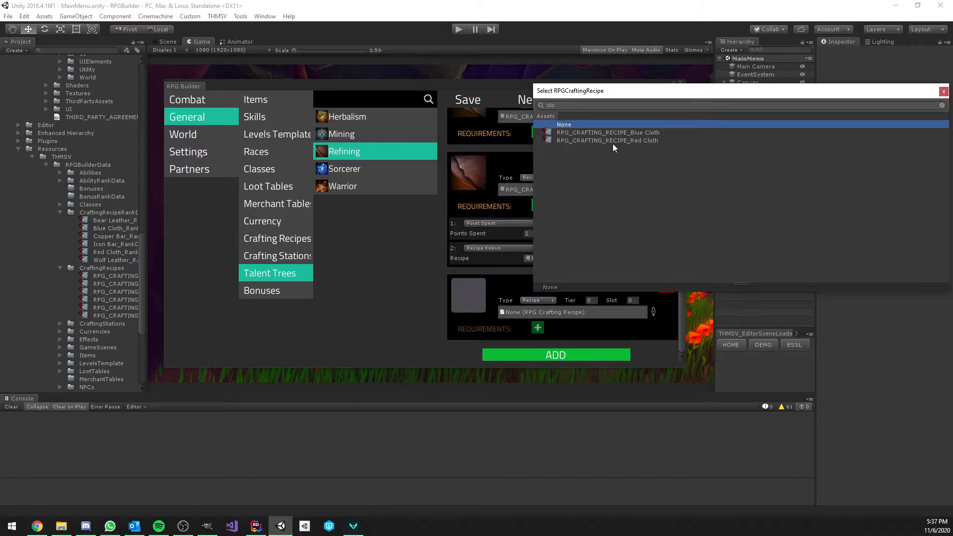
pyautogui.click(606, 140)
pyautogui.write('2')
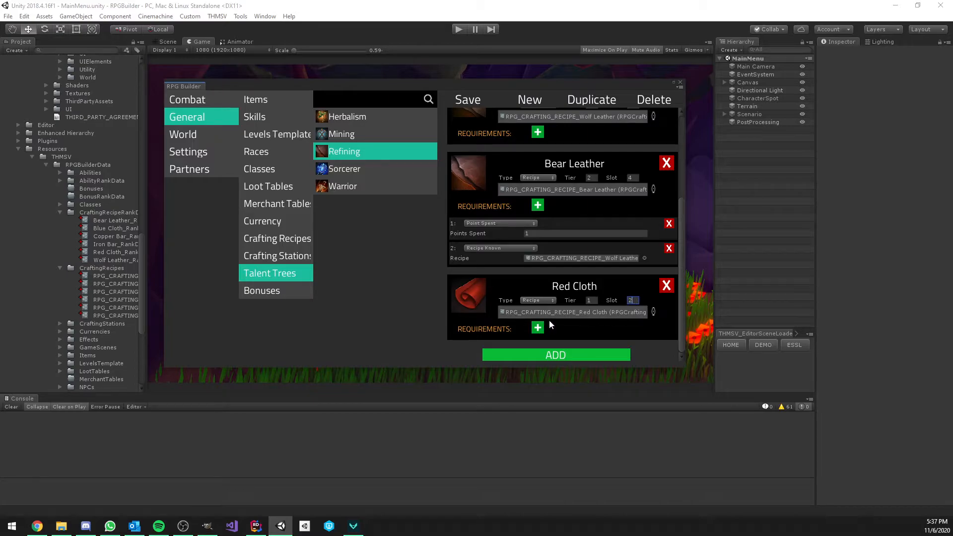
pyautogui.click(537, 299)
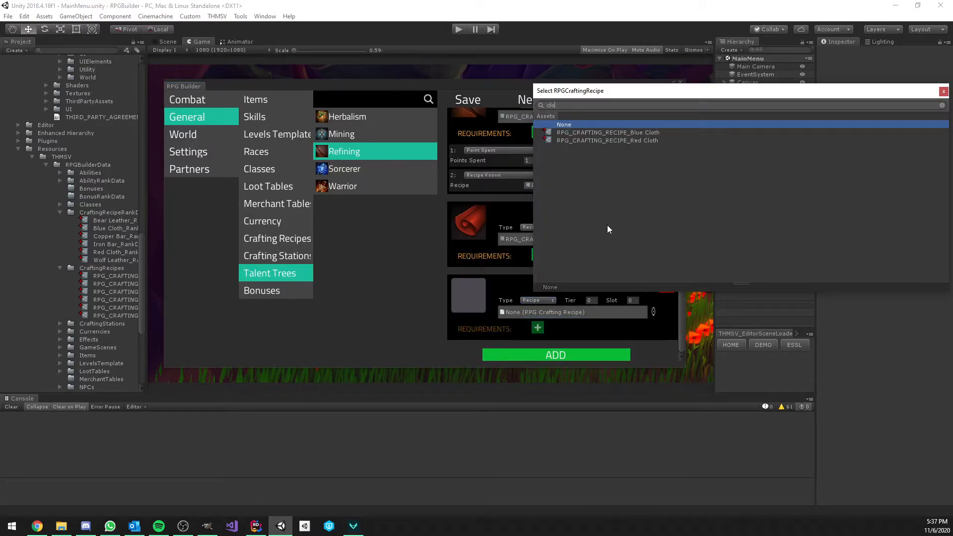
pyautogui.click(606, 140)
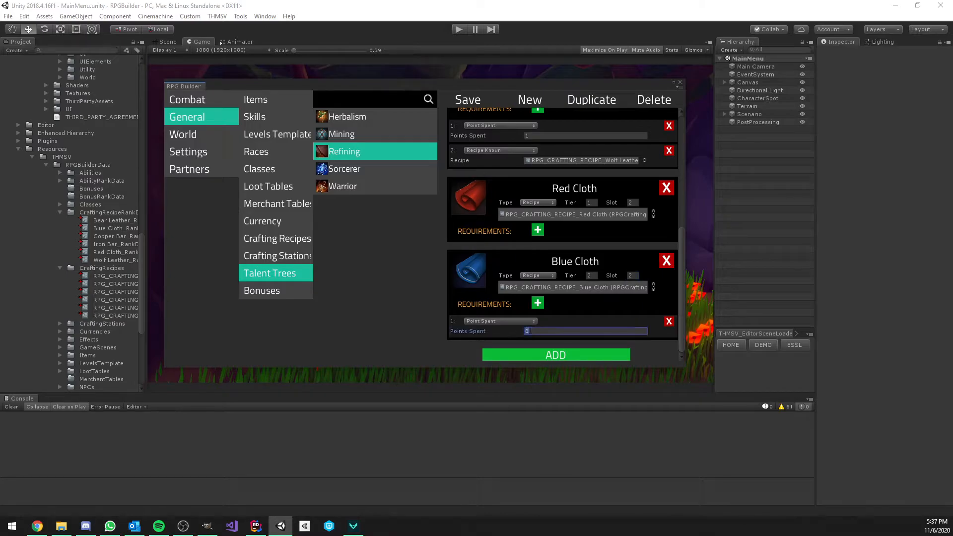
pyautogui.click(498, 321)
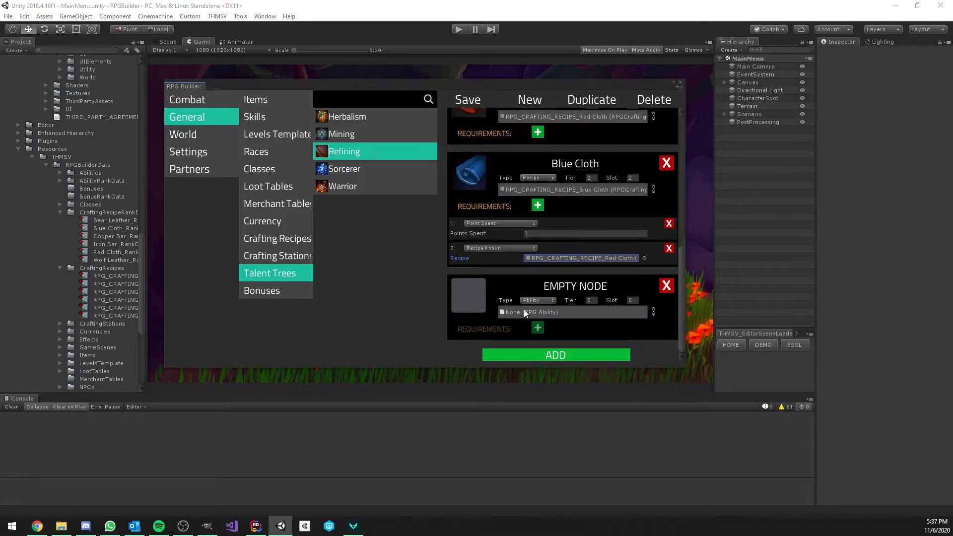
# Add Copper Bar and Iron Bar recipe nodes to the Refining tree
pyautogui.click(537, 226)
pyautogui.write('bar')
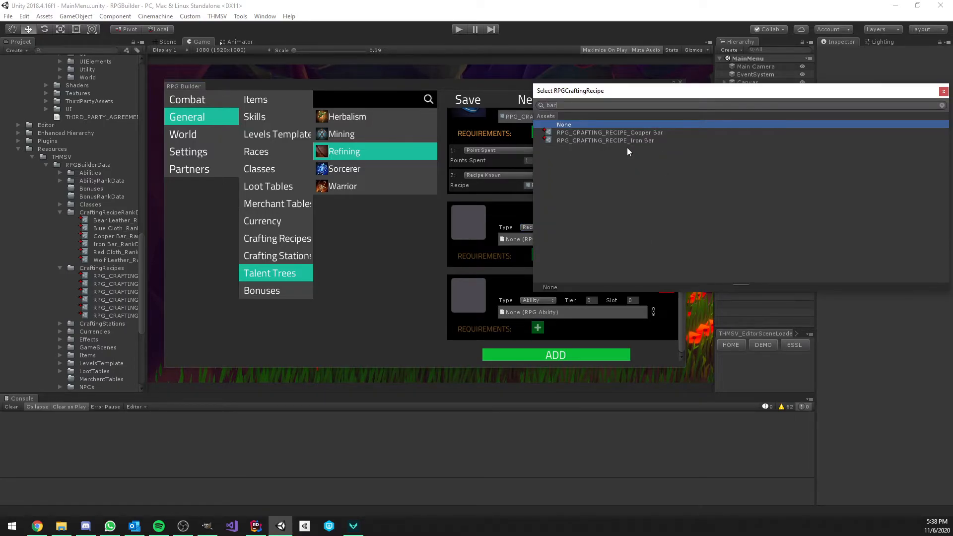
pyautogui.click(610, 132)
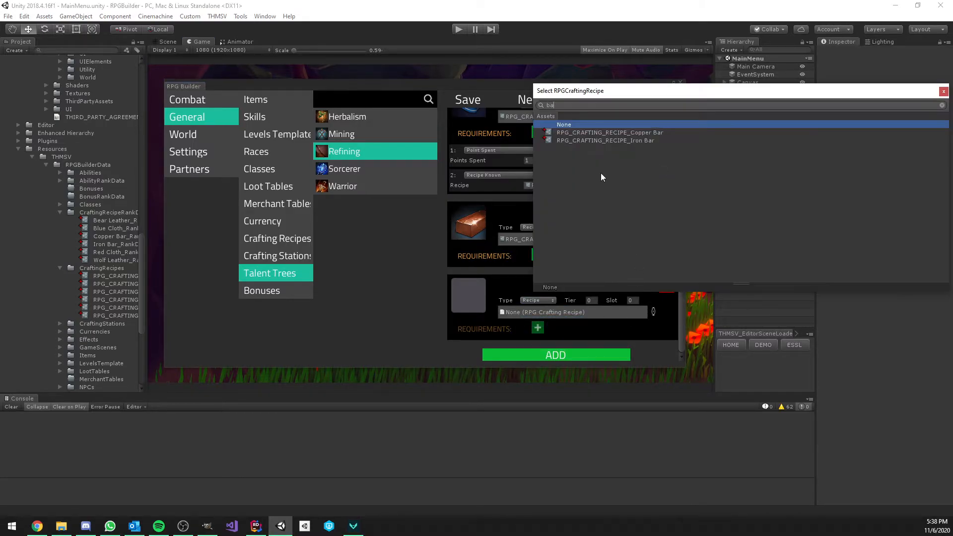
pyautogui.click(605, 140)
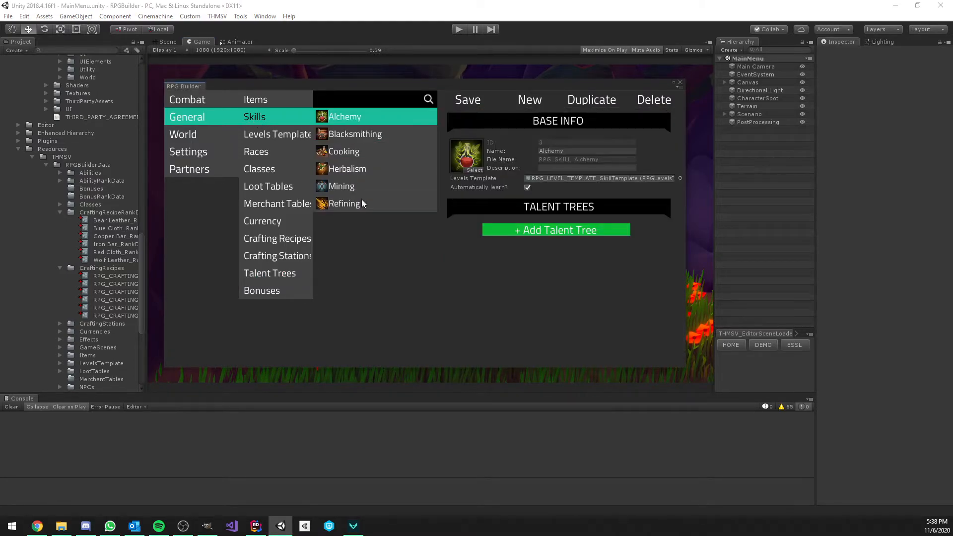
# Attach RPG_TALENT_TREE_Refining to the Refining skill
pyautogui.click(344, 203)
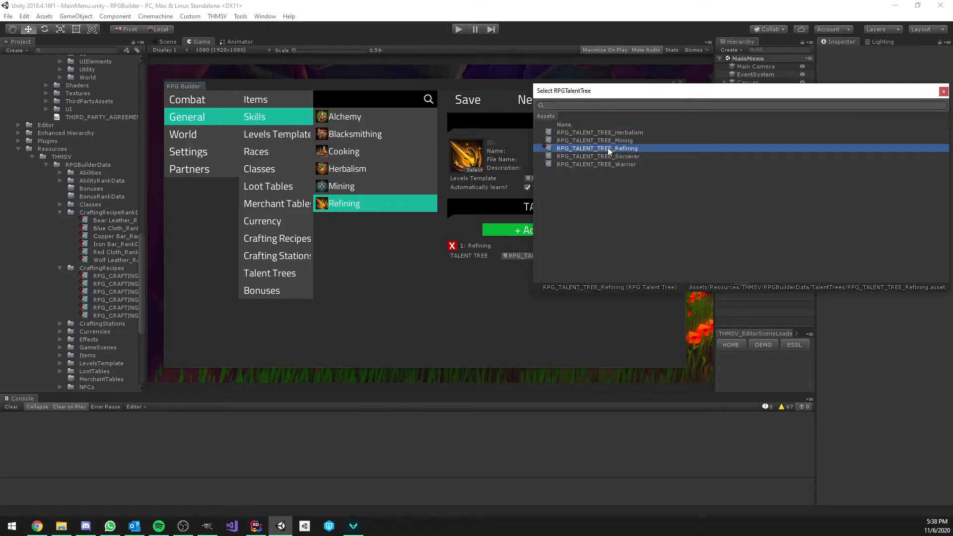
pyautogui.click(596, 148)
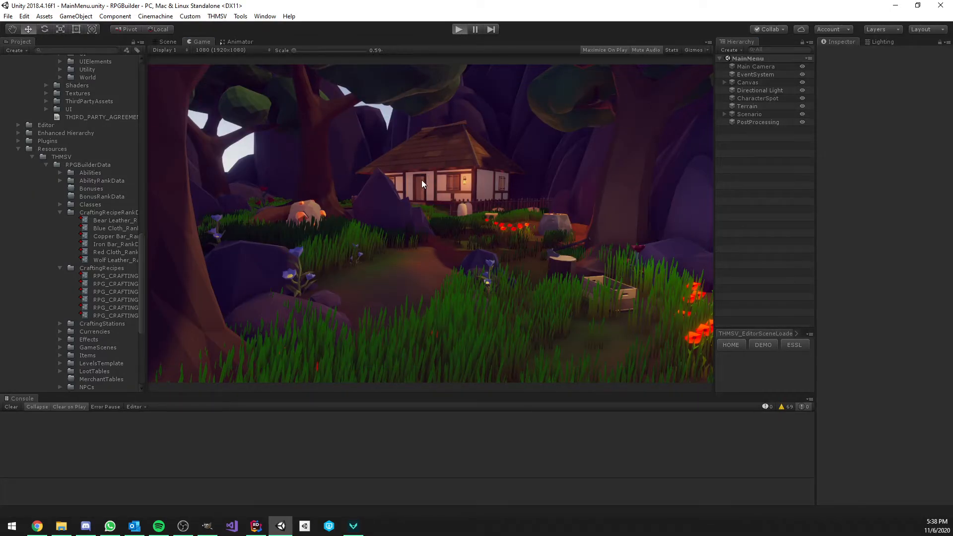
# Play the game, continue the character, and unlock the Wolf Leather node with the one talent point
pyautogui.click(458, 29)
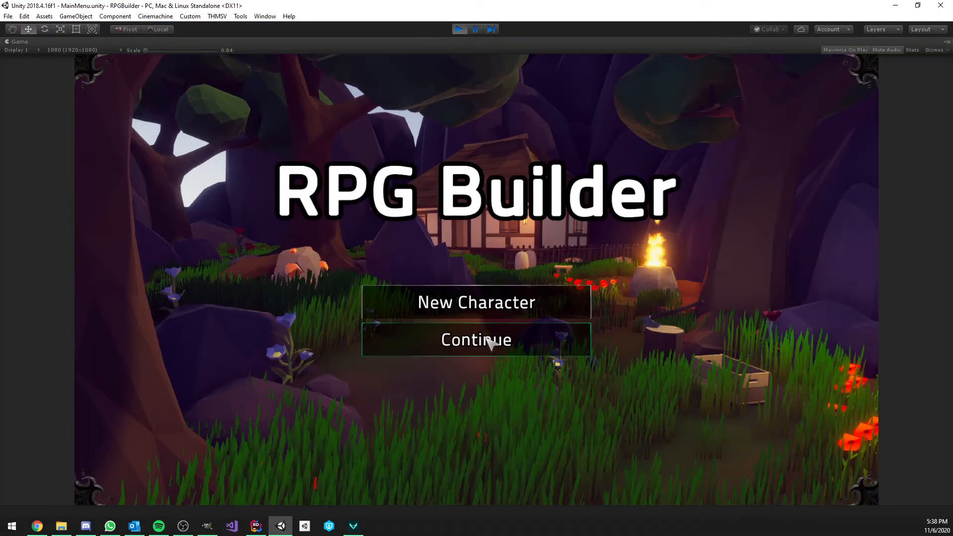
pyautogui.click(476, 339)
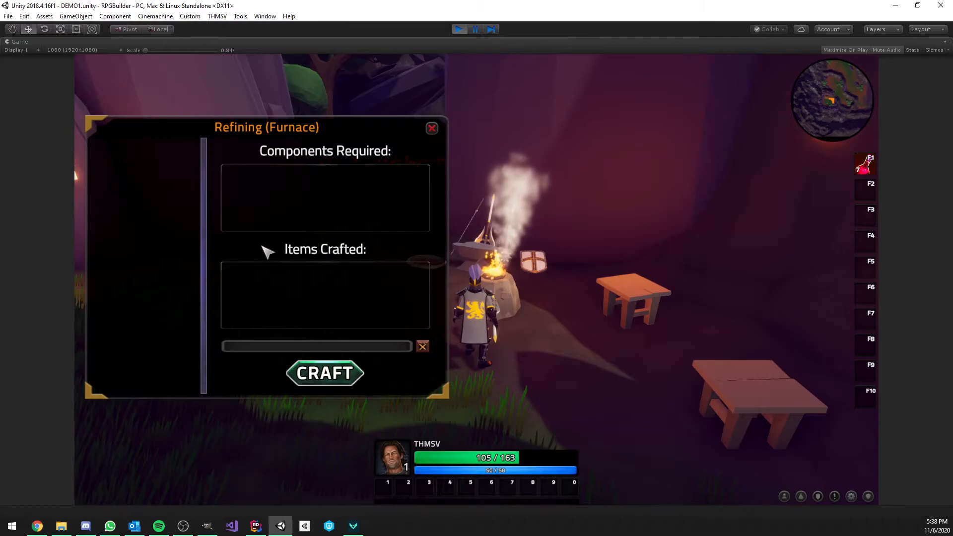
pyautogui.moveTo(210, 231)
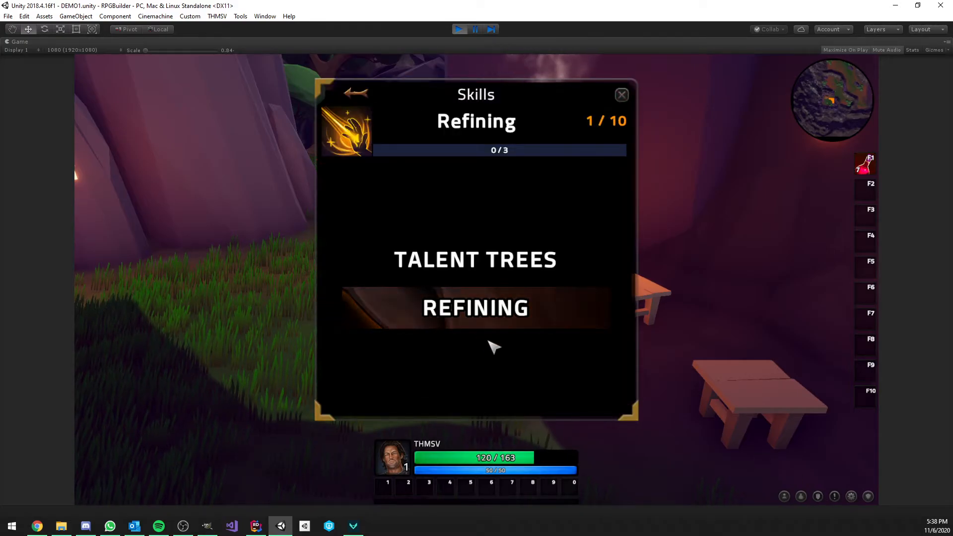
pyautogui.moveTo(375, 313)
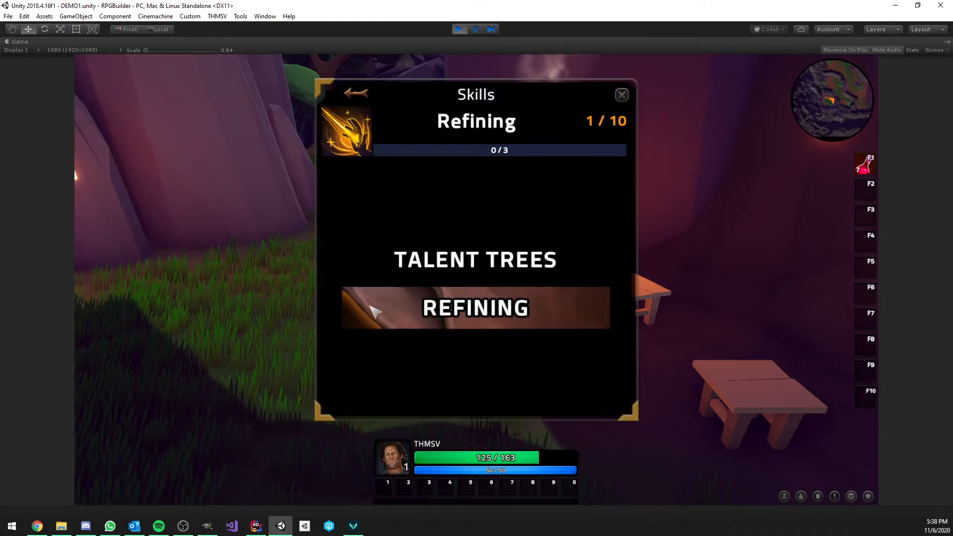
pyautogui.click(476, 308)
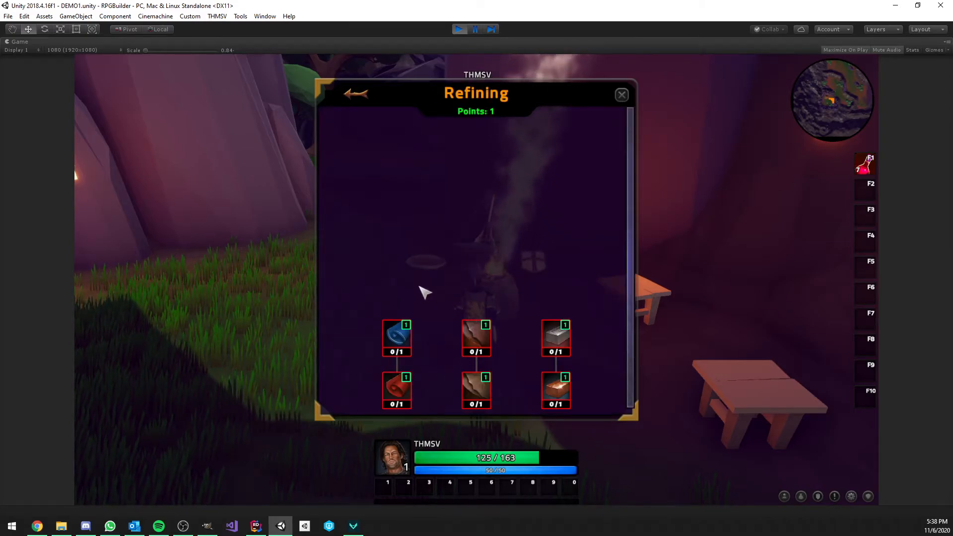
pyautogui.moveTo(397, 339)
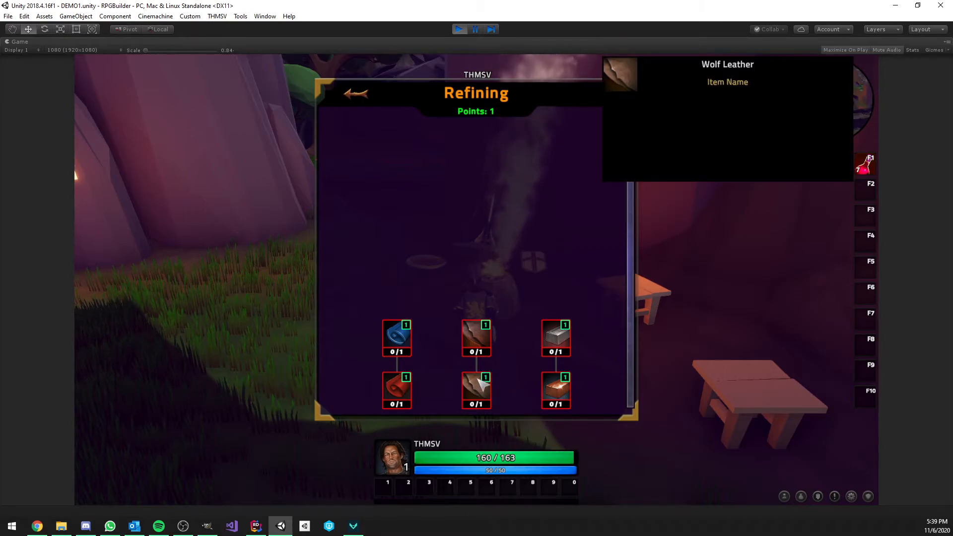
pyautogui.click(476, 389)
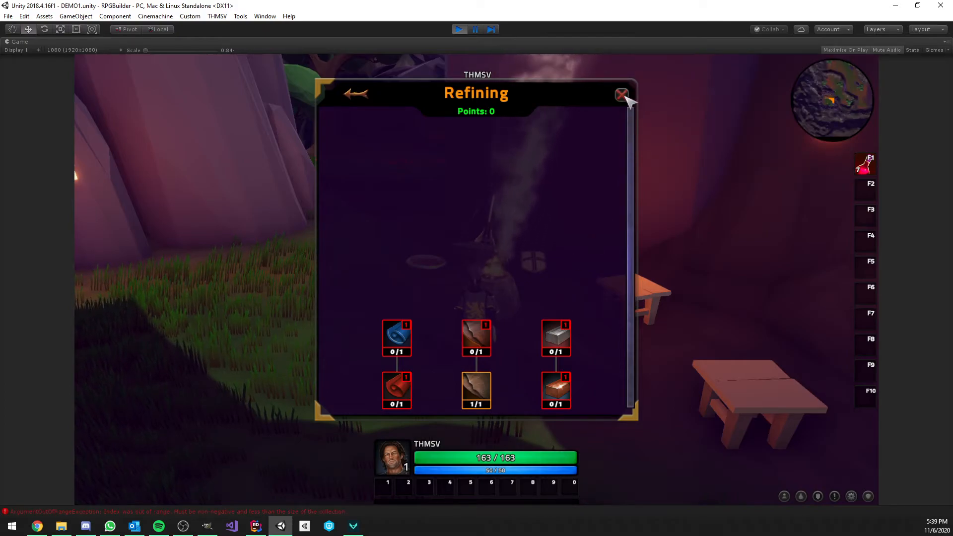
pyautogui.click(620, 95)
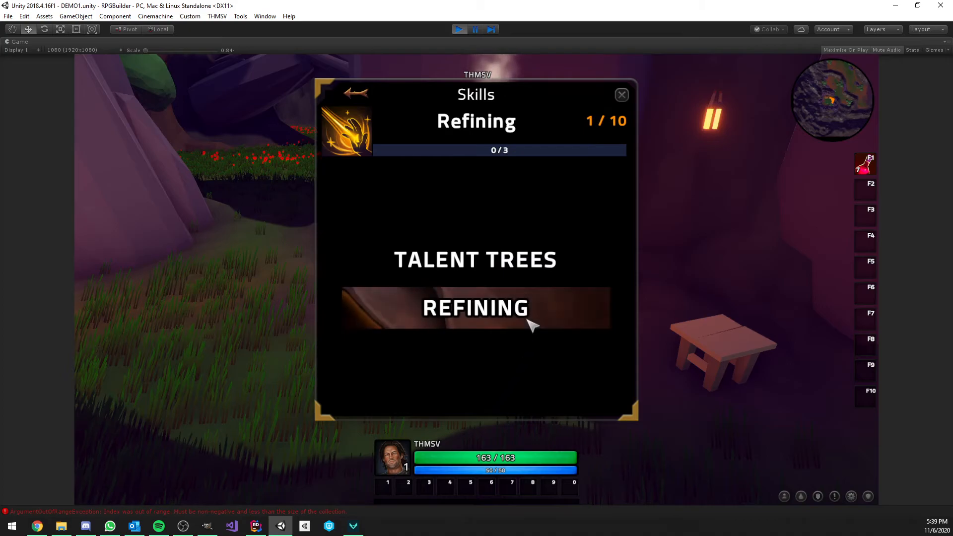
# Close the skill window and search the item spawner for 'wol' to find wolf items
pyautogui.click(476, 308)
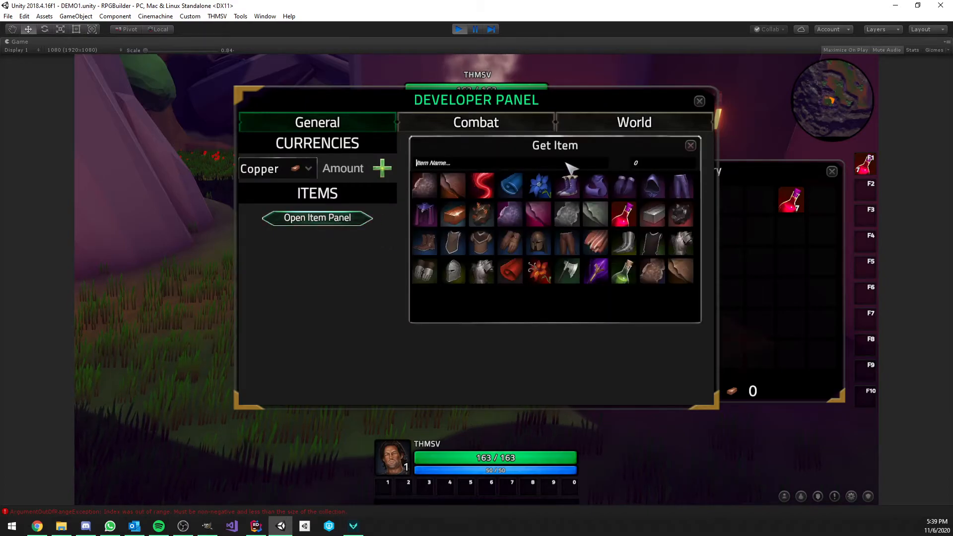
pyautogui.write('wol')
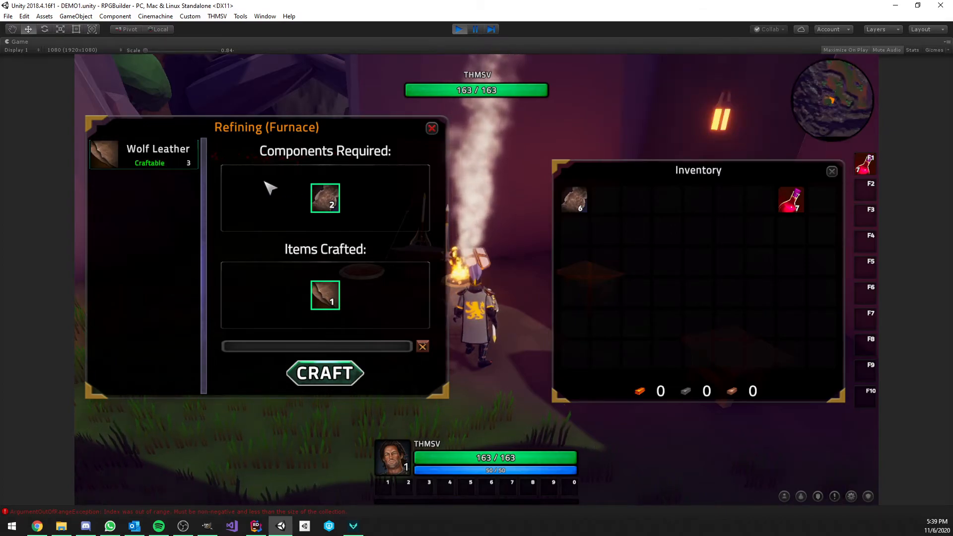
pyautogui.moveTo(575, 200)
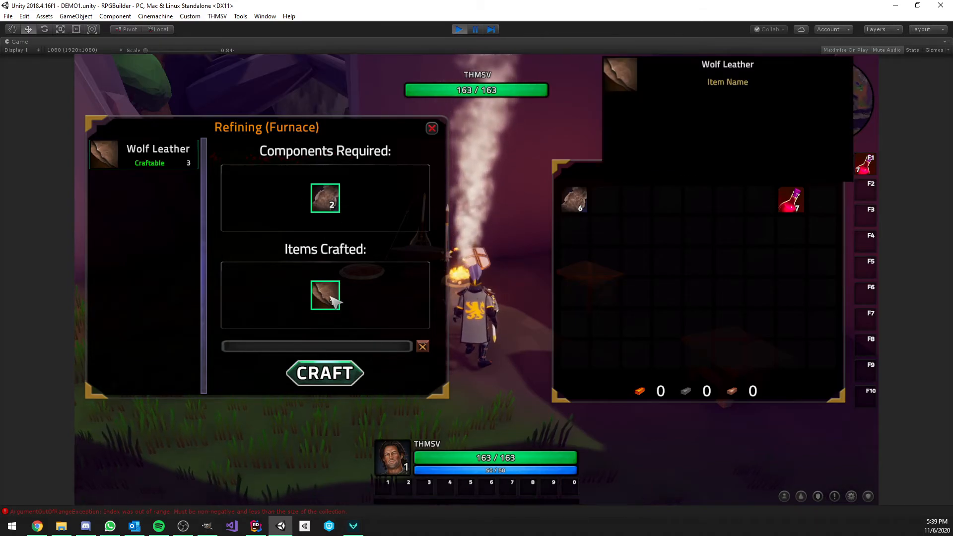
# Craft Wolf Leather at the furnace until hides run out, checking Refining reaches level 2/10
pyautogui.click(323, 372)
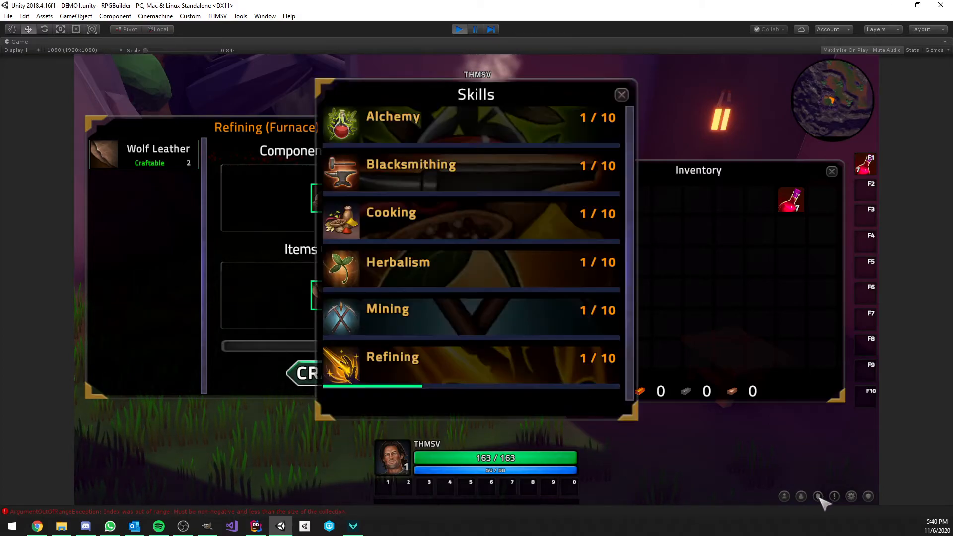
pyautogui.click(392, 357)
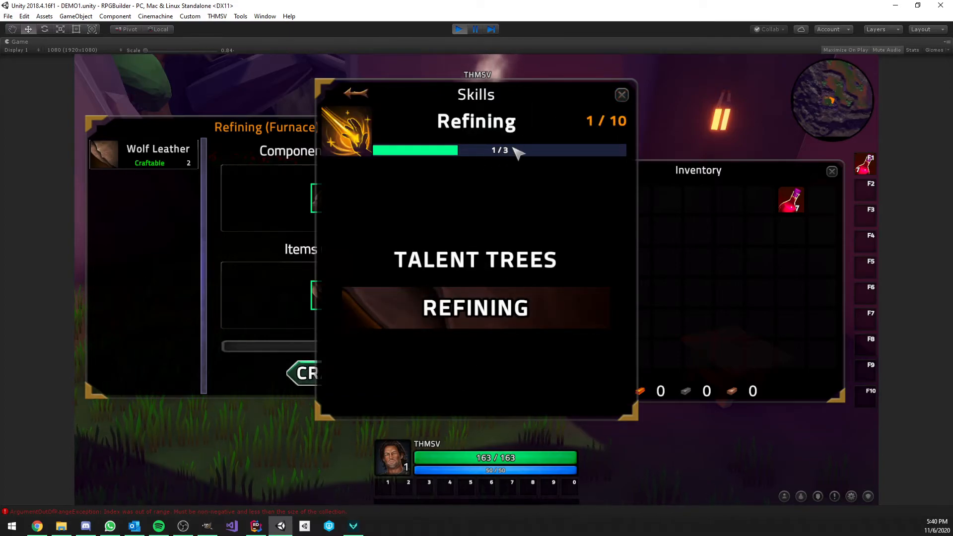
pyautogui.click(622, 96)
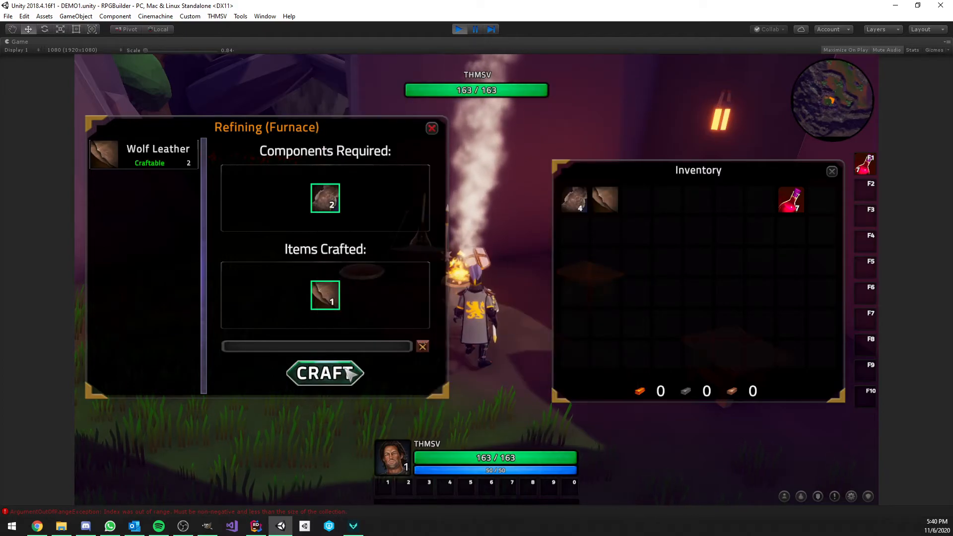
pyautogui.click(324, 373)
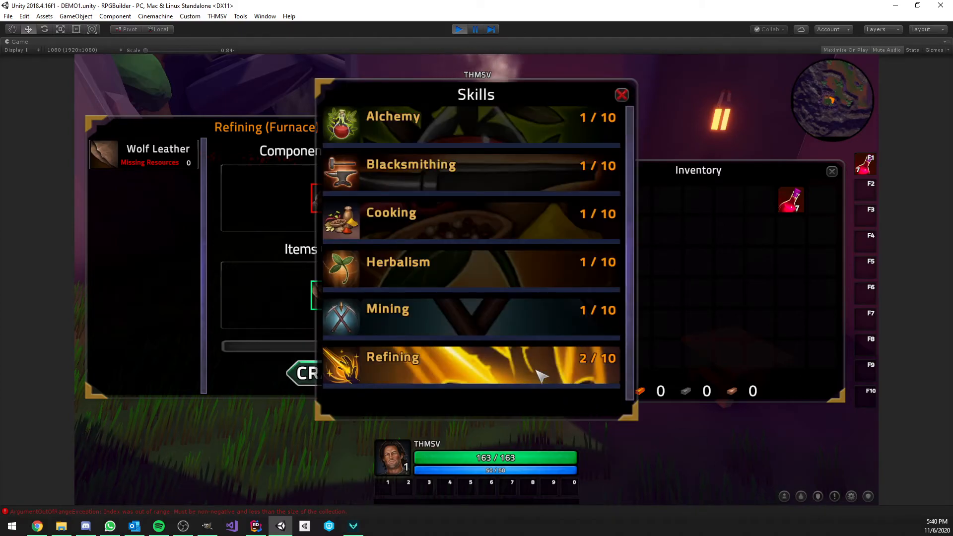
pyautogui.click(470, 365)
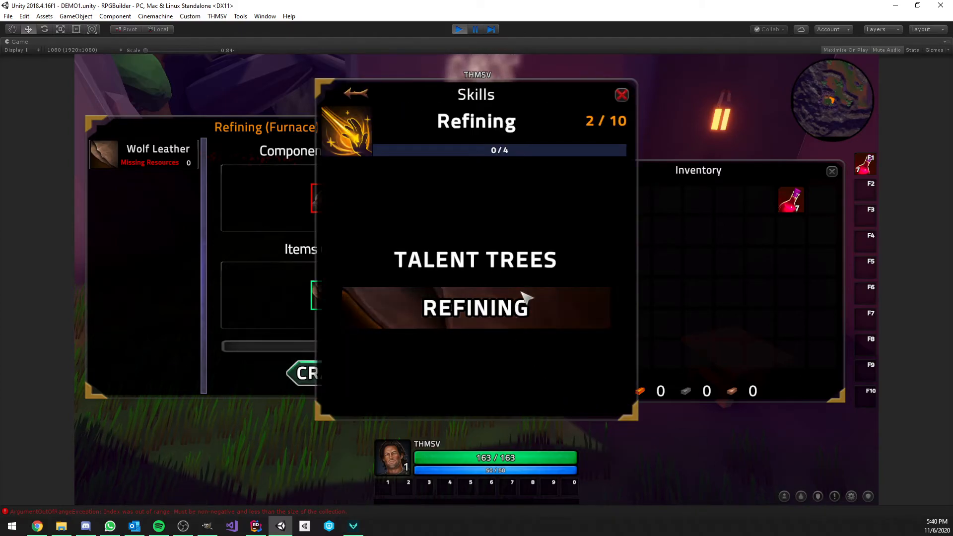
pyautogui.click(476, 306)
pyautogui.write('bear')
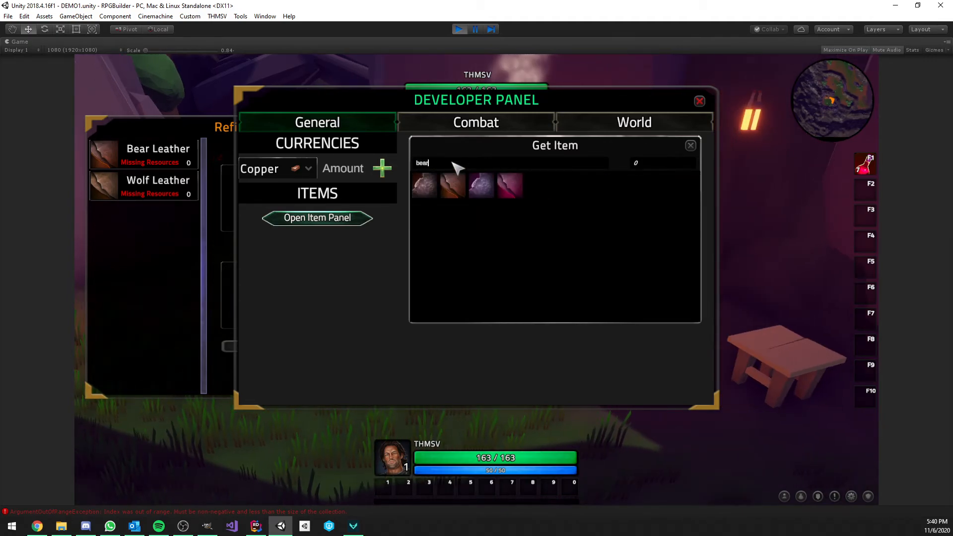
# Spawn Bear Hides and craft Bear Leather three times at the furnace, raising Refining toward 4/10
pyautogui.click(424, 185)
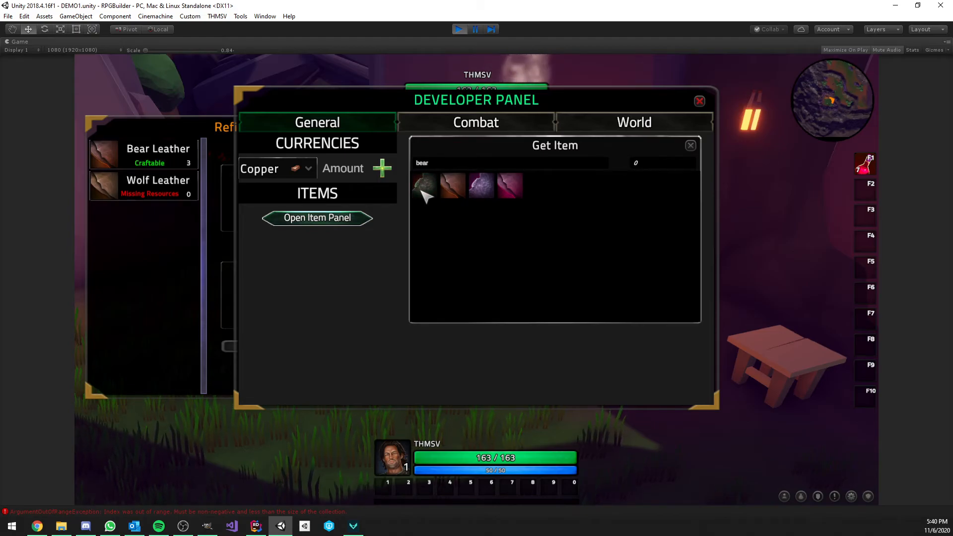
pyautogui.click(699, 101)
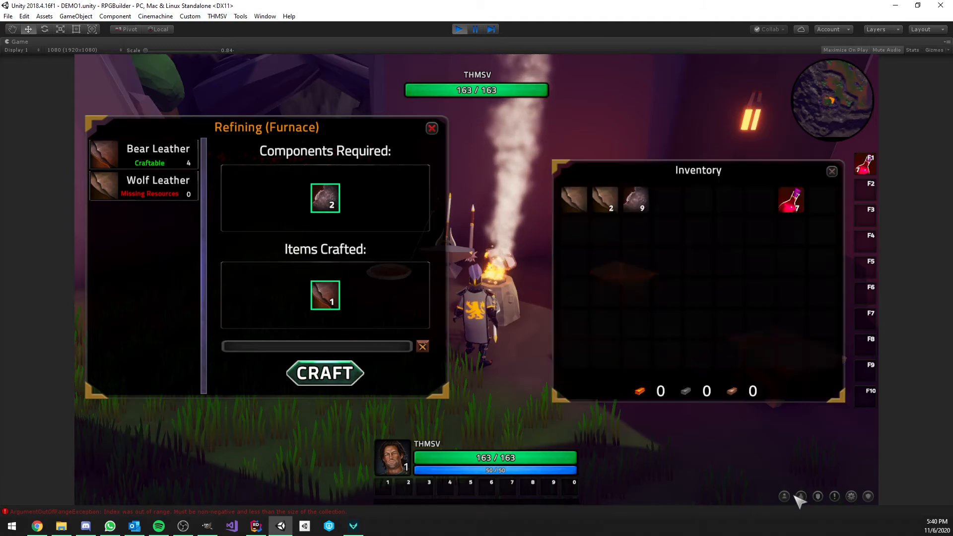
pyautogui.click(324, 372)
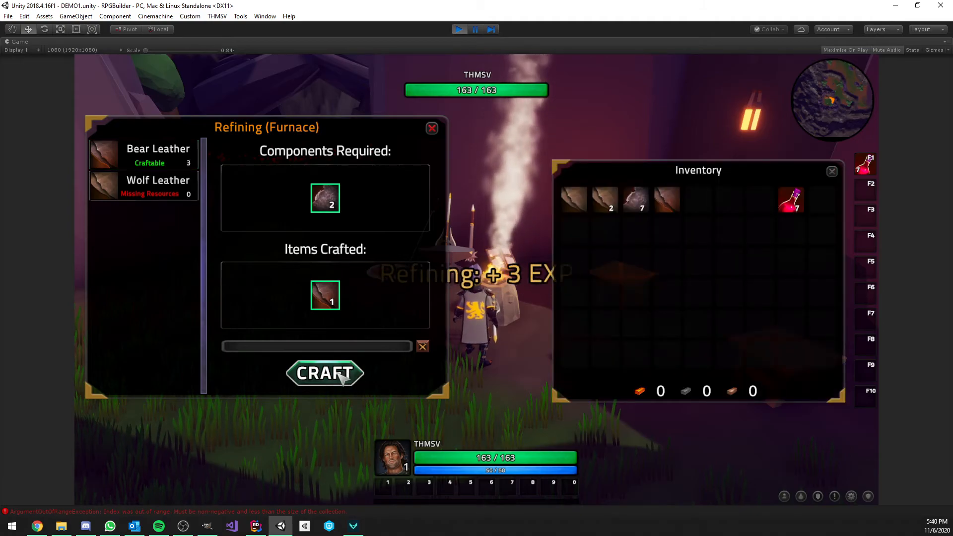
pyautogui.click(324, 374)
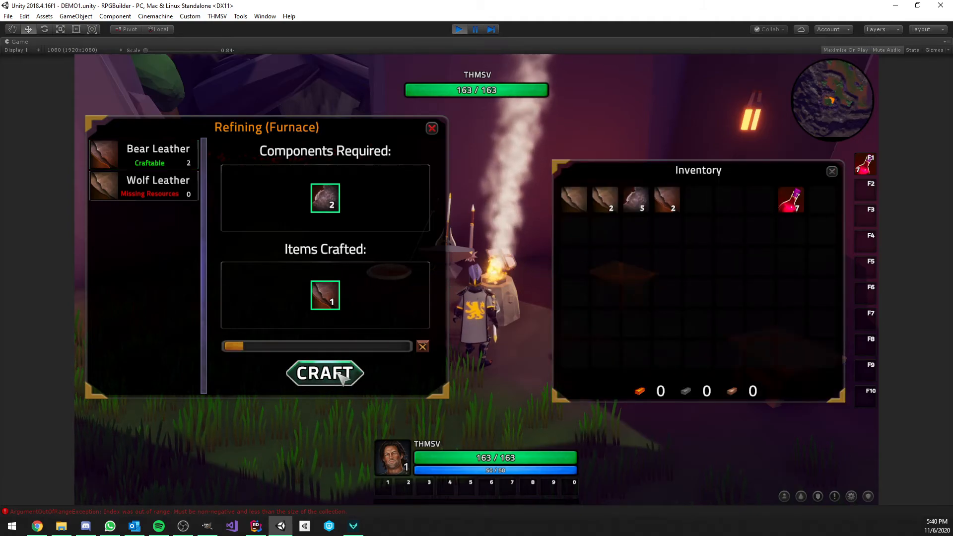
pyautogui.click(324, 372)
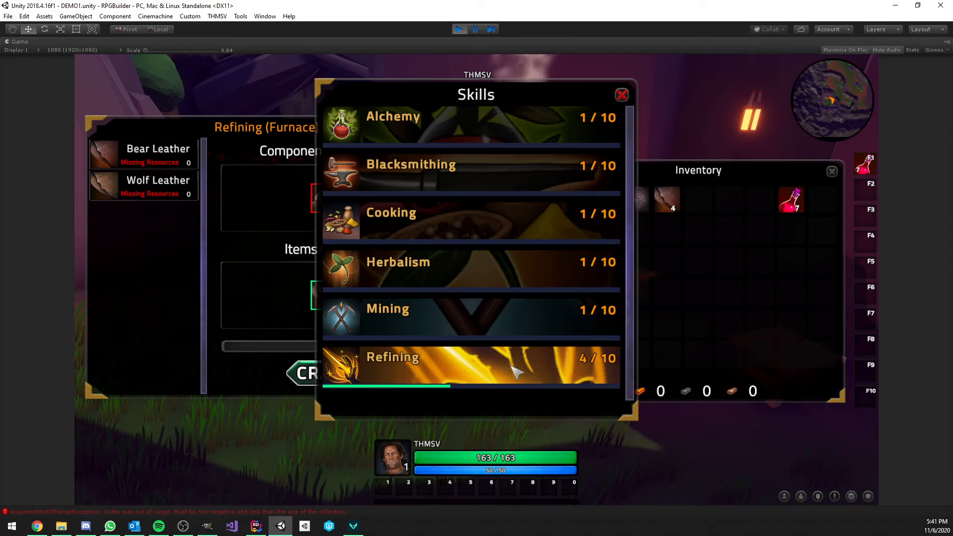
# Inspect the Refining talent tree twice — four recipes learned, no points left — then close it
pyautogui.click(621, 95)
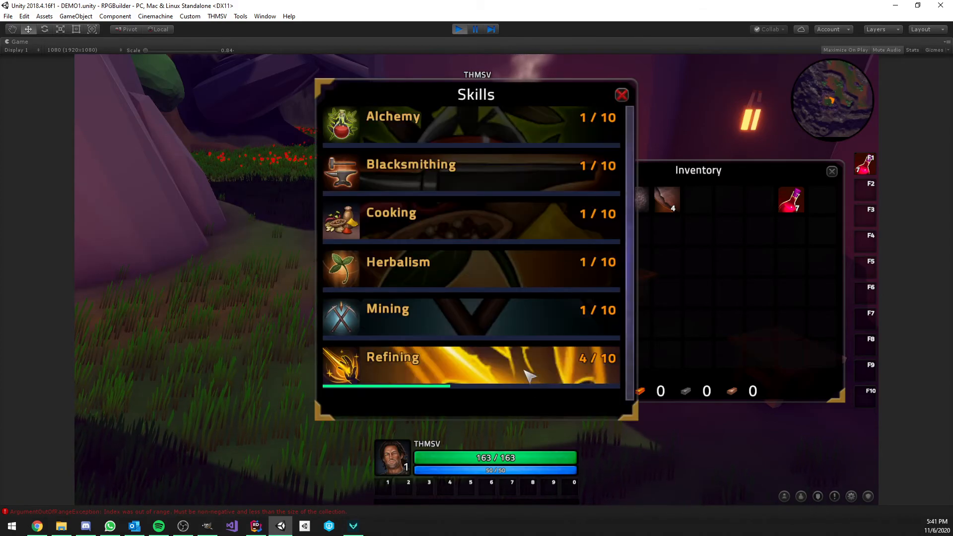
pyautogui.click(471, 364)
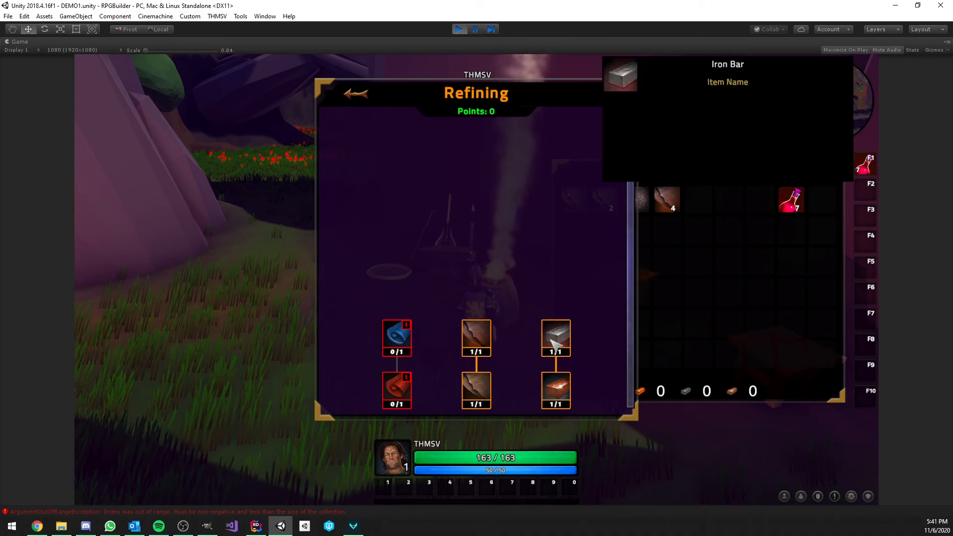
pyautogui.click(356, 94)
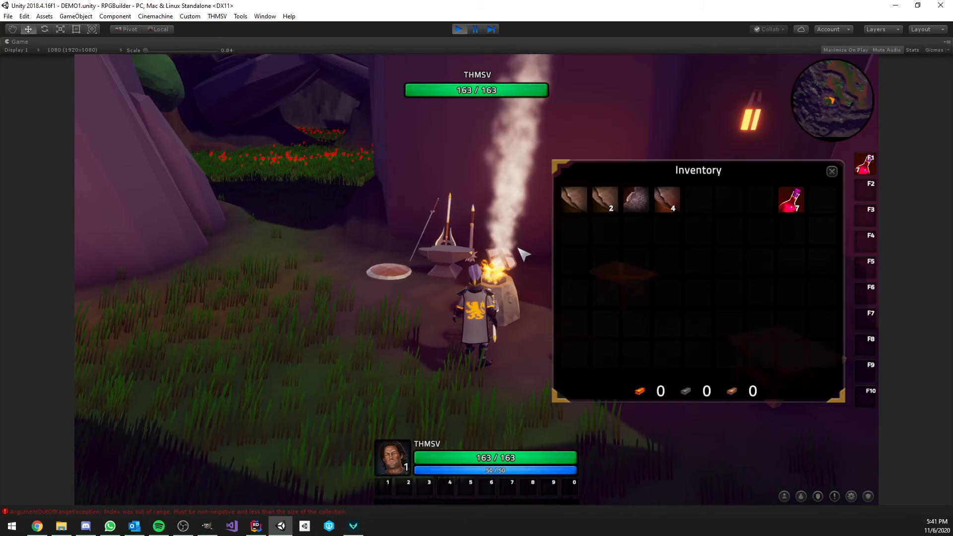
pyautogui.moveTo(413, 333)
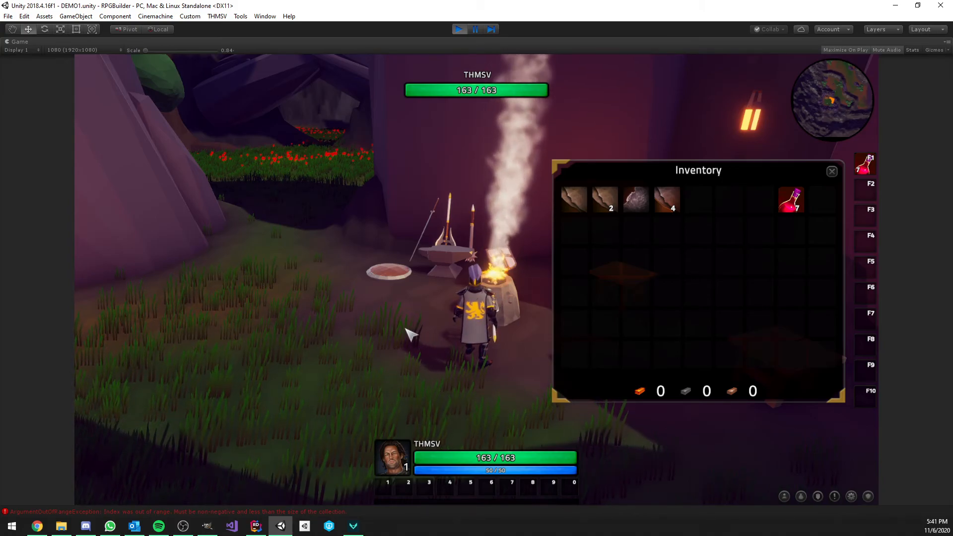
pyautogui.moveTo(341, 212)
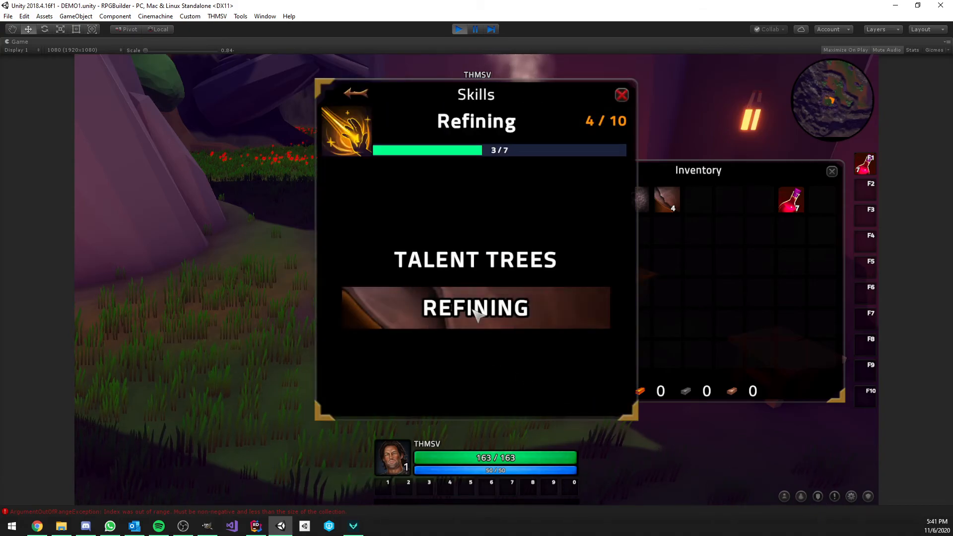
pyautogui.click(475, 308)
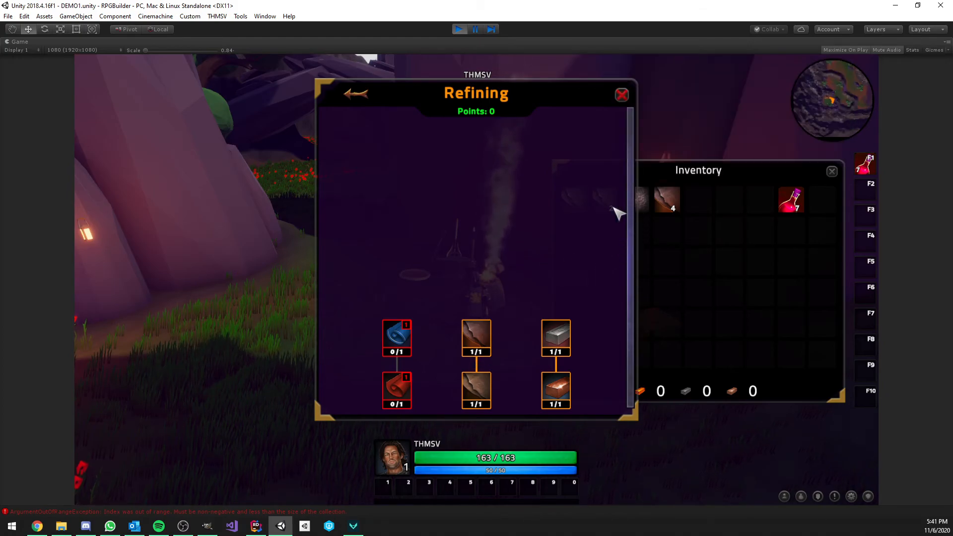
pyautogui.moveTo(432, 375)
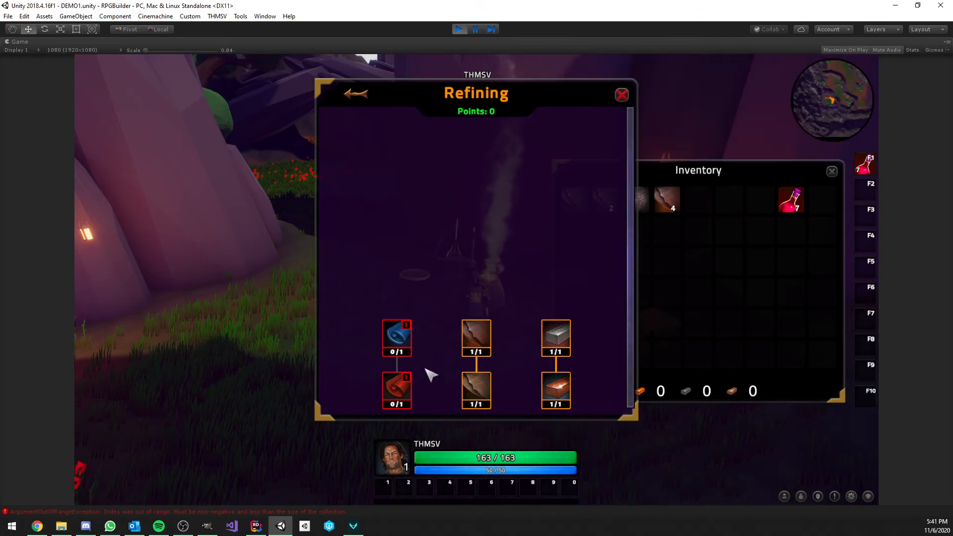
pyautogui.moveTo(461, 337)
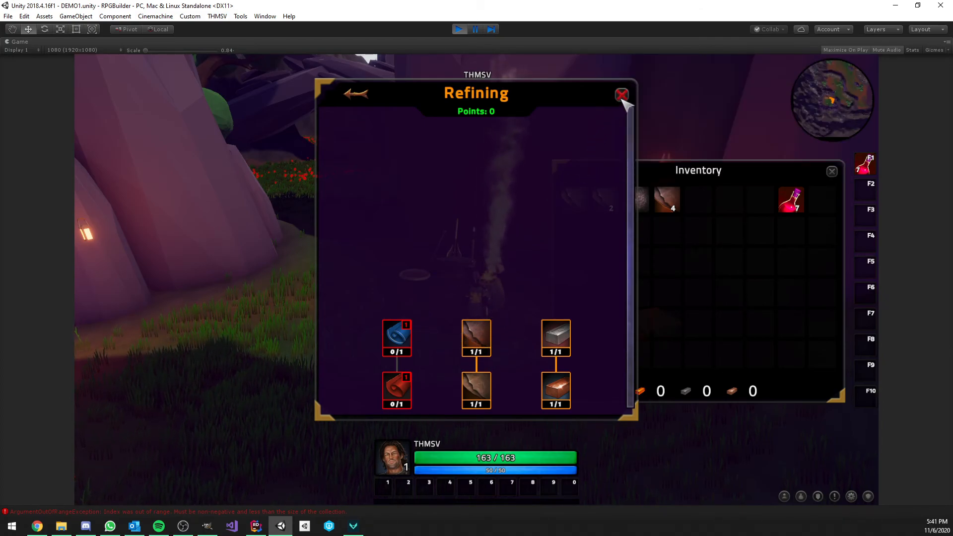
pyautogui.click(621, 96)
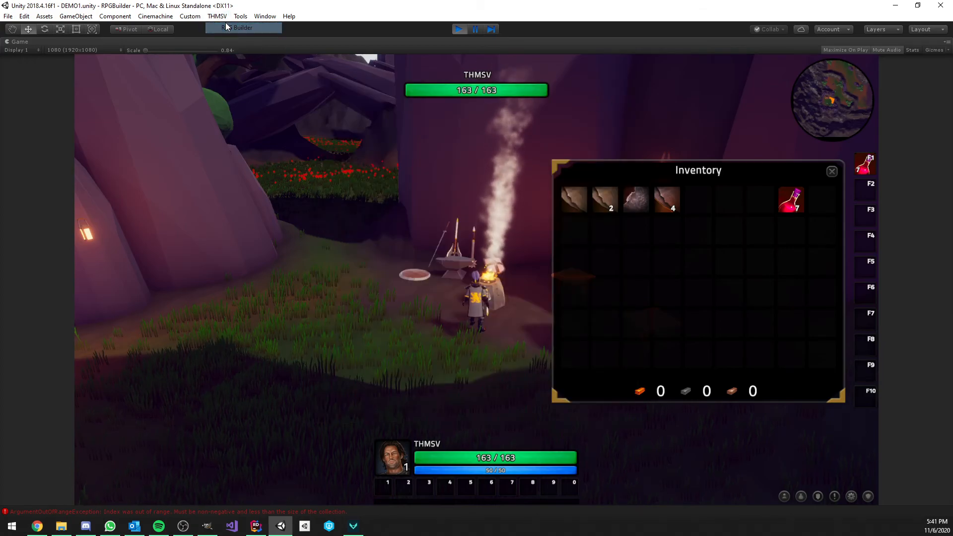
# In the editor, check the Bear Leather node's requirement type, then go to Crafting Recipes
pyautogui.click(243, 28)
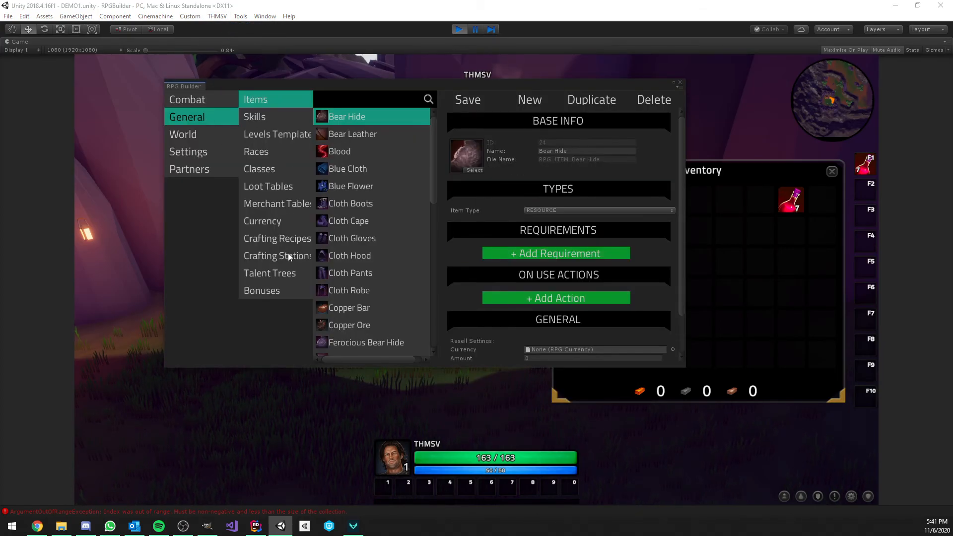
pyautogui.click(269, 273)
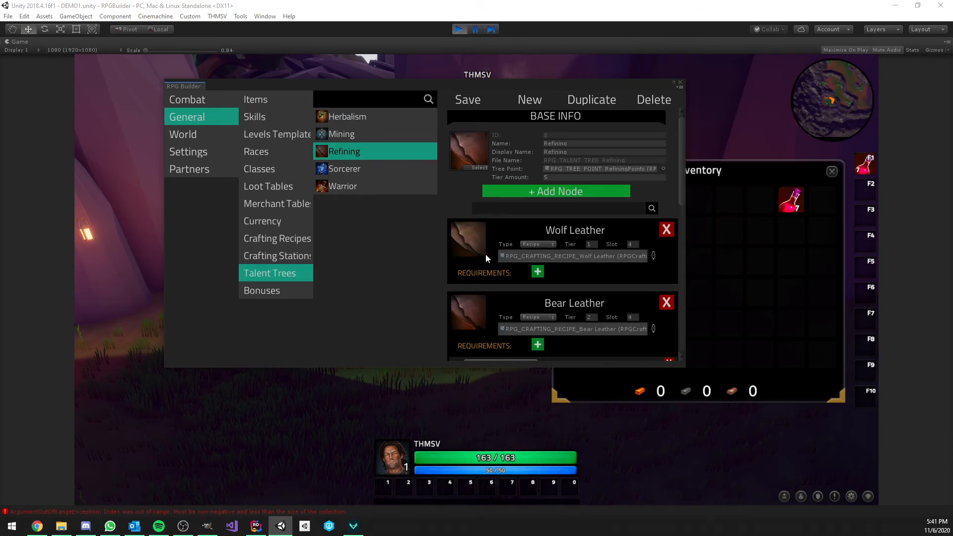
pyautogui.click(500, 179)
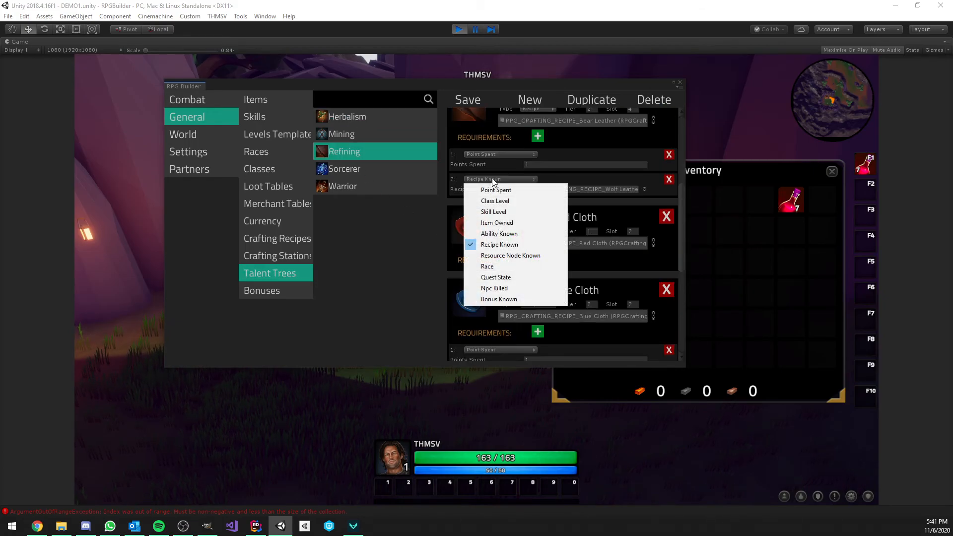
pyautogui.moveTo(496, 277)
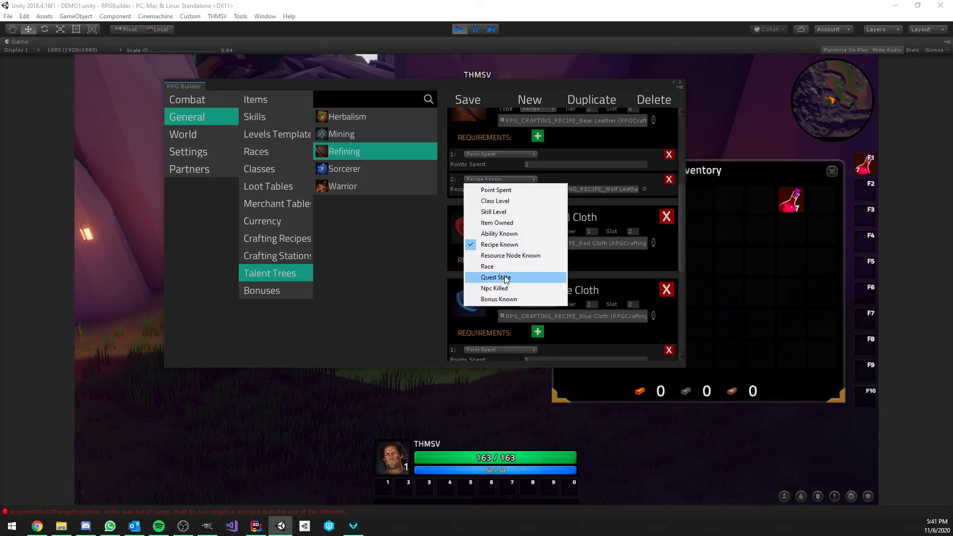
pyautogui.moveTo(487, 266)
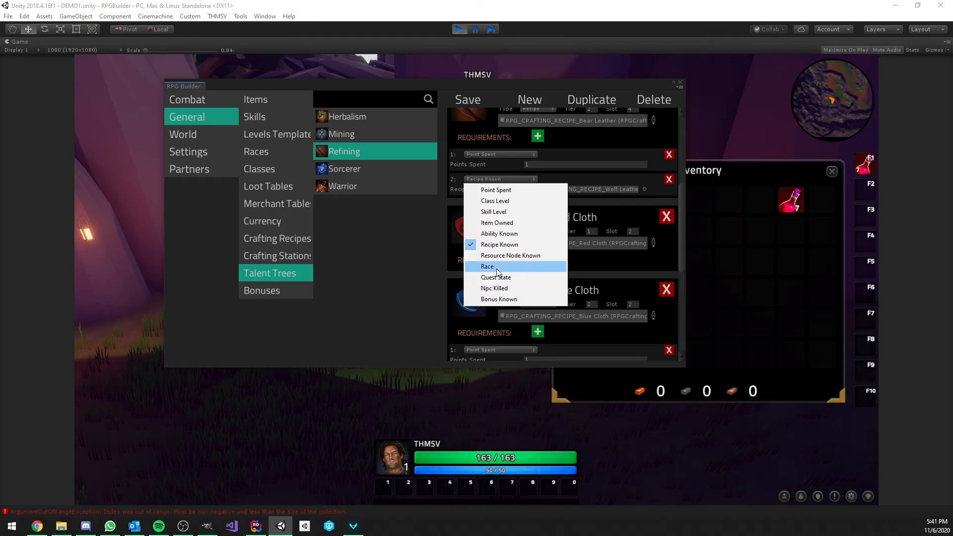
pyautogui.moveTo(494, 212)
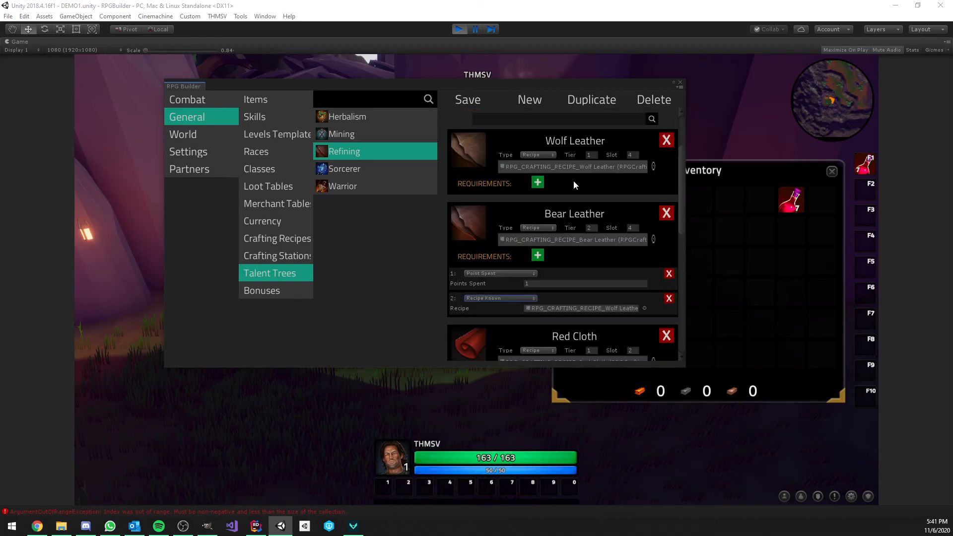
pyautogui.click(277, 237)
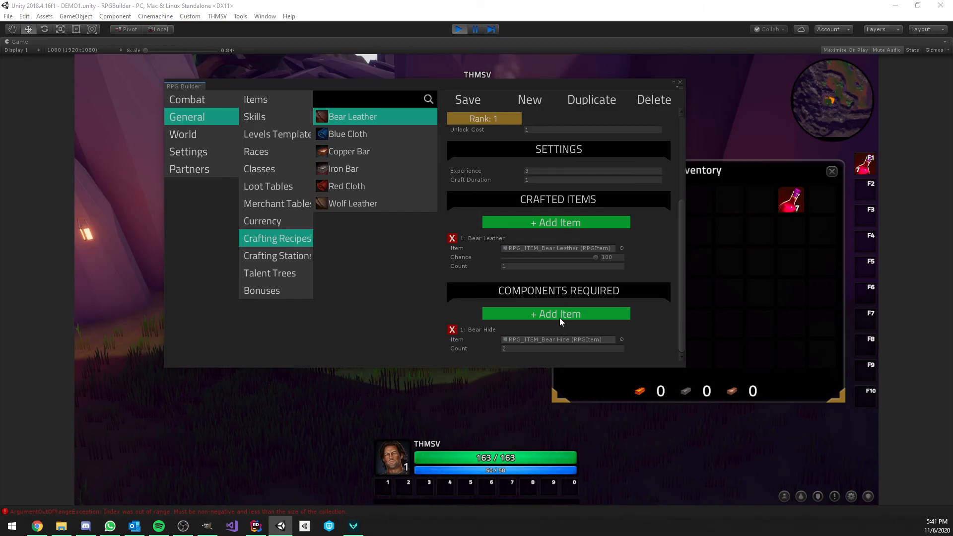
# Review the Bear Leather recipe's crafted items and required Bear Hide components
pyautogui.click(555, 314)
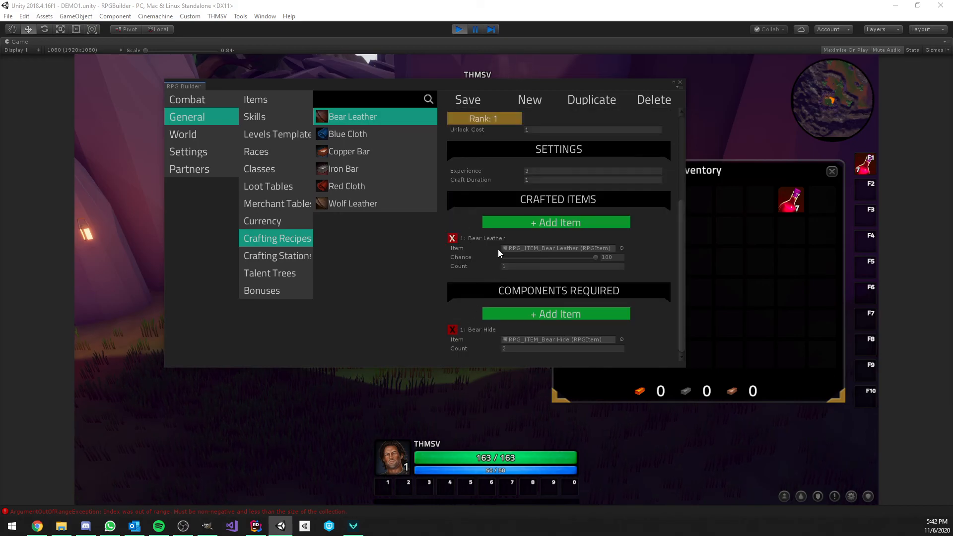
pyautogui.click(555, 222)
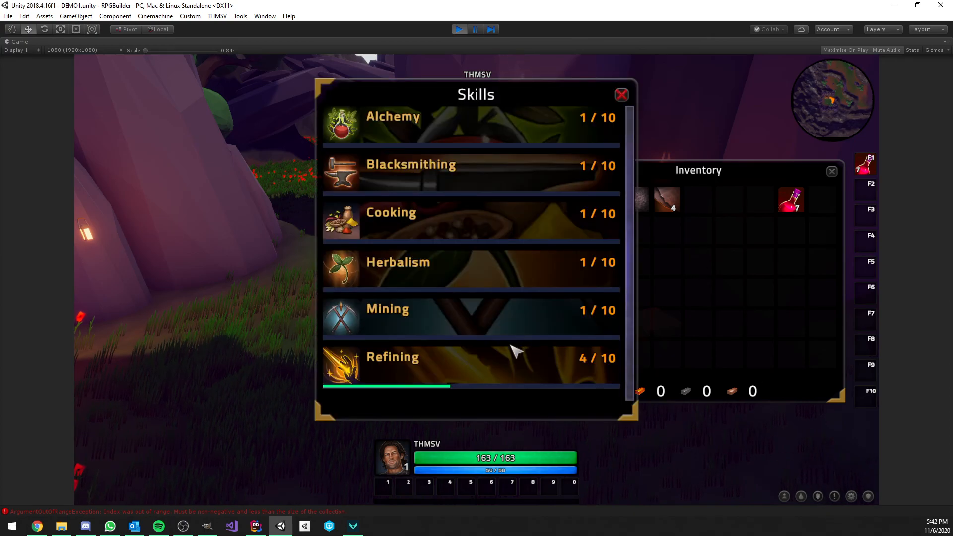
# Show the Refining talent tree with its four learned recipe nodes and zero points
pyautogui.click(392, 356)
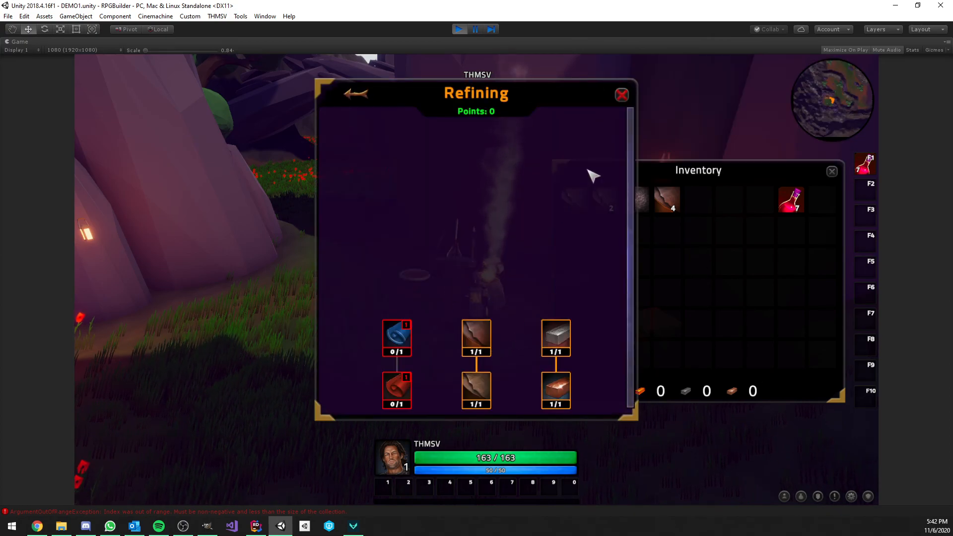